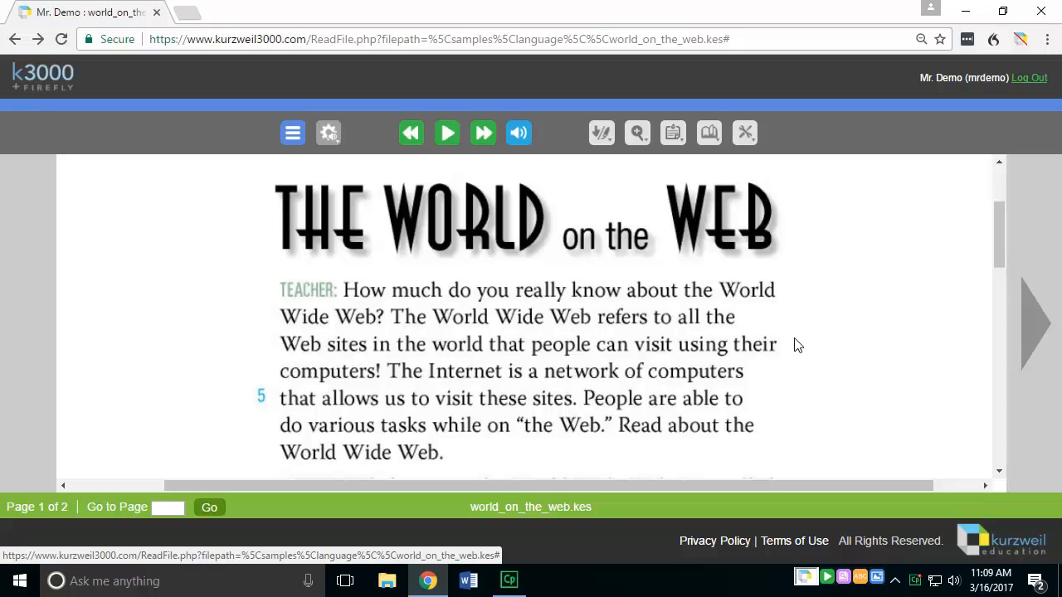
Step: Open the Notes options panel to show sticky note and text note choices
{"action": "left_click", "coordinate": [672, 132]}
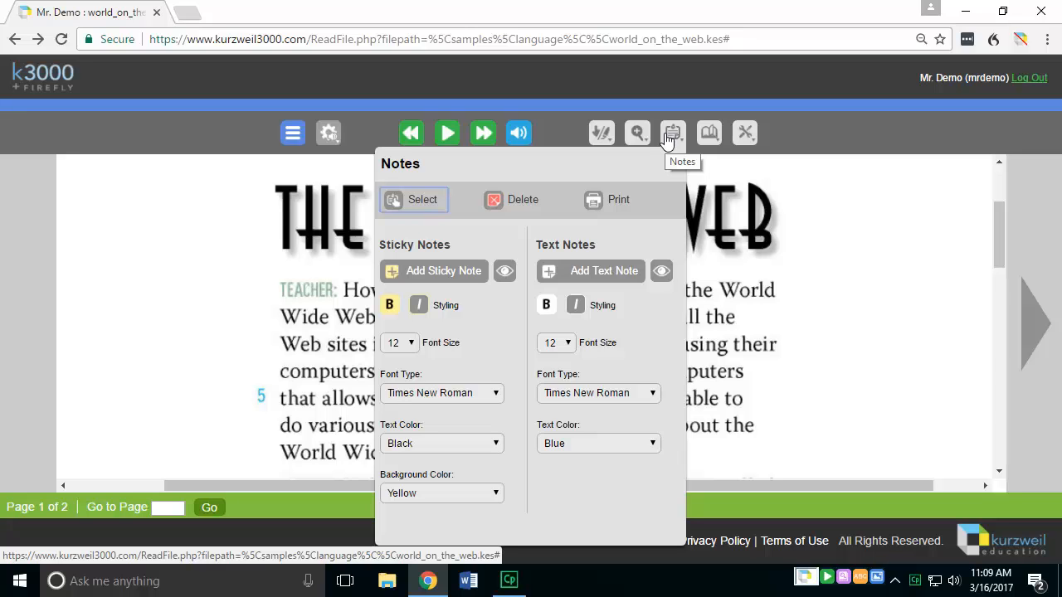
{"action": "mouse_move", "coordinate": [444, 242]}
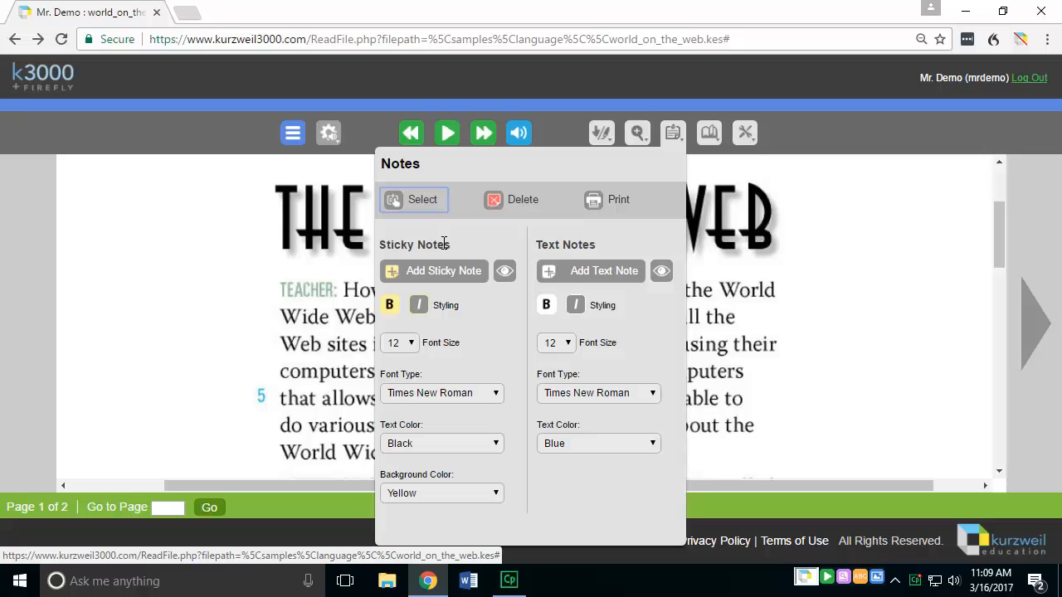
{"action": "mouse_move", "coordinate": [588, 244]}
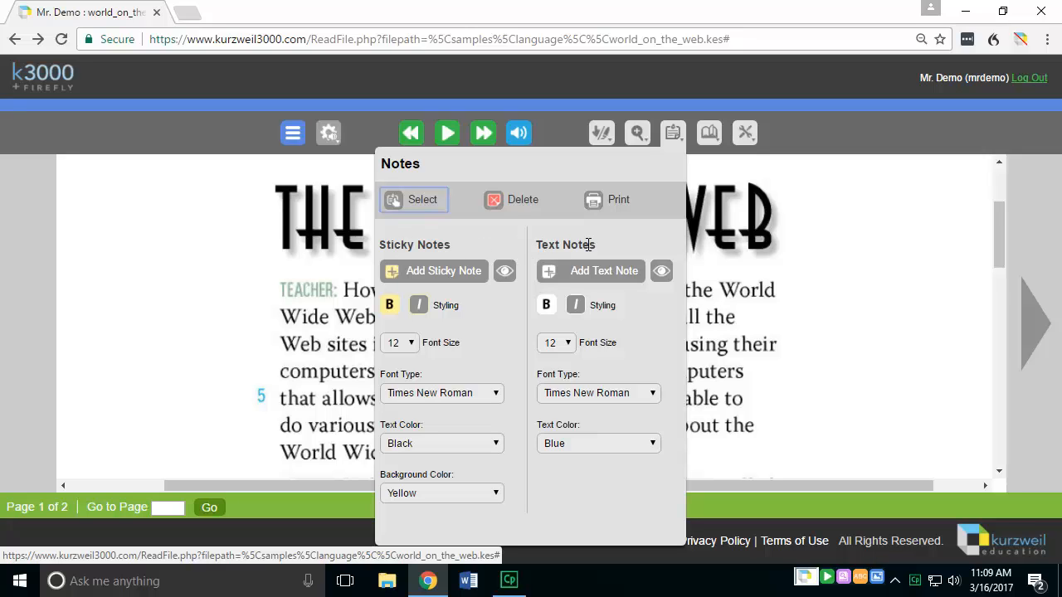
{"action": "mouse_move", "coordinate": [495, 239]}
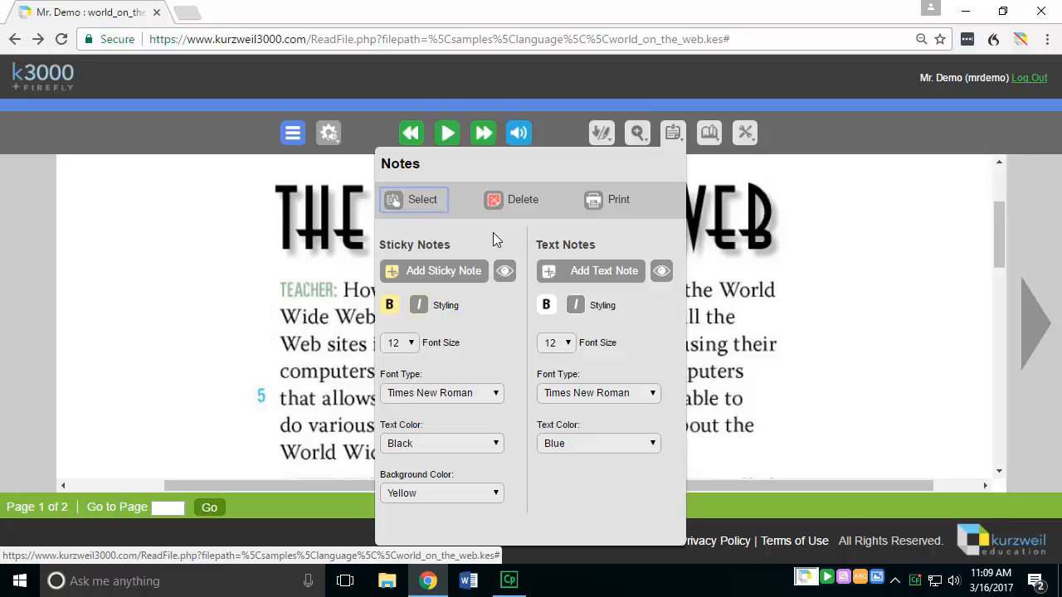
{"action": "mouse_move", "coordinate": [454, 253]}
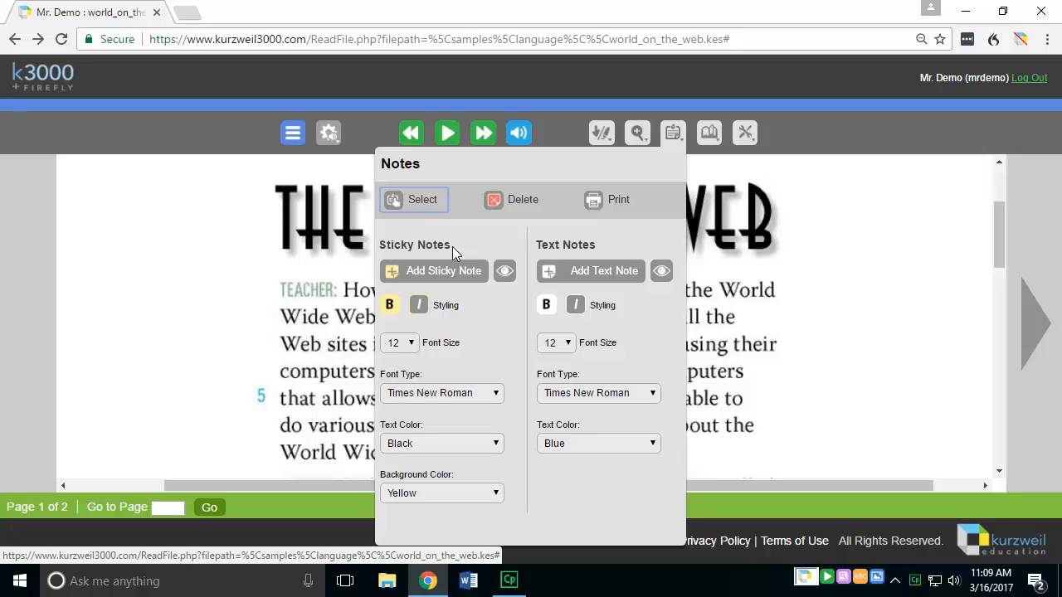
{"action": "mouse_move", "coordinate": [613, 250]}
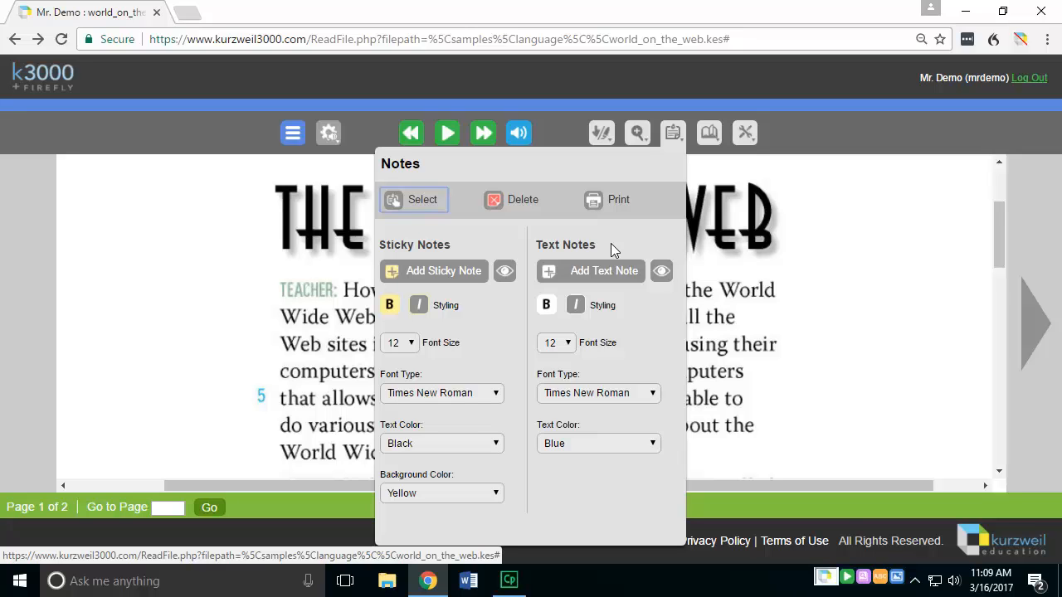
{"action": "mouse_move", "coordinate": [443, 270]}
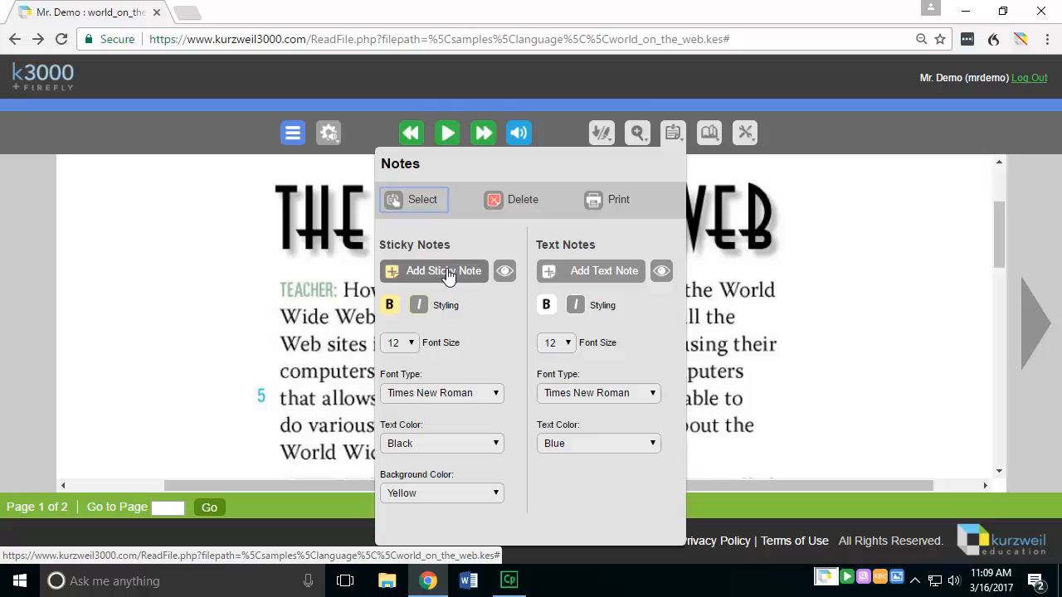
{"action": "mouse_move", "coordinate": [442, 271]}
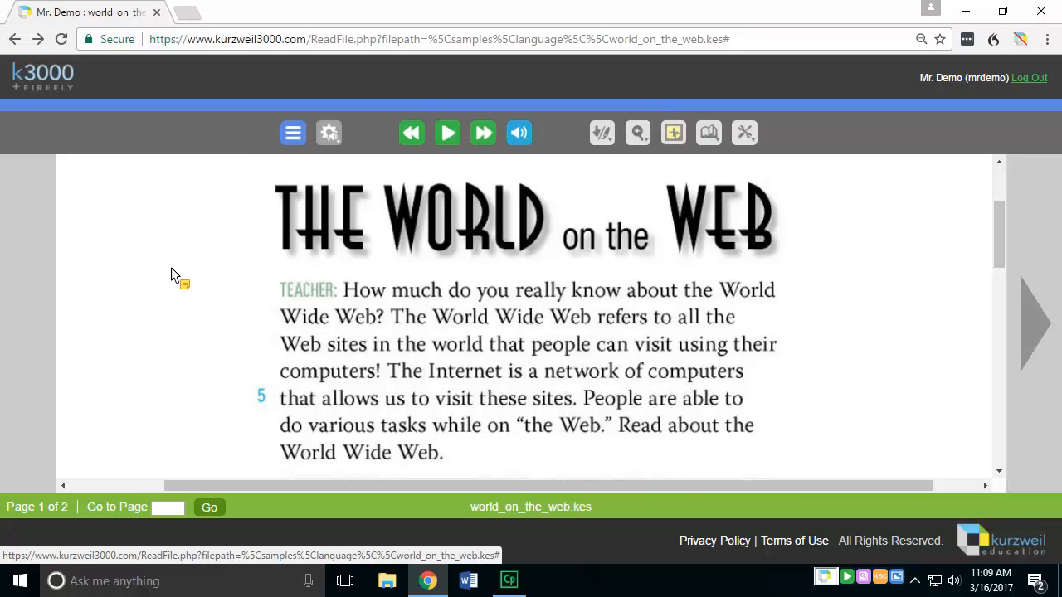
{"action": "mouse_move", "coordinate": [120, 208]}
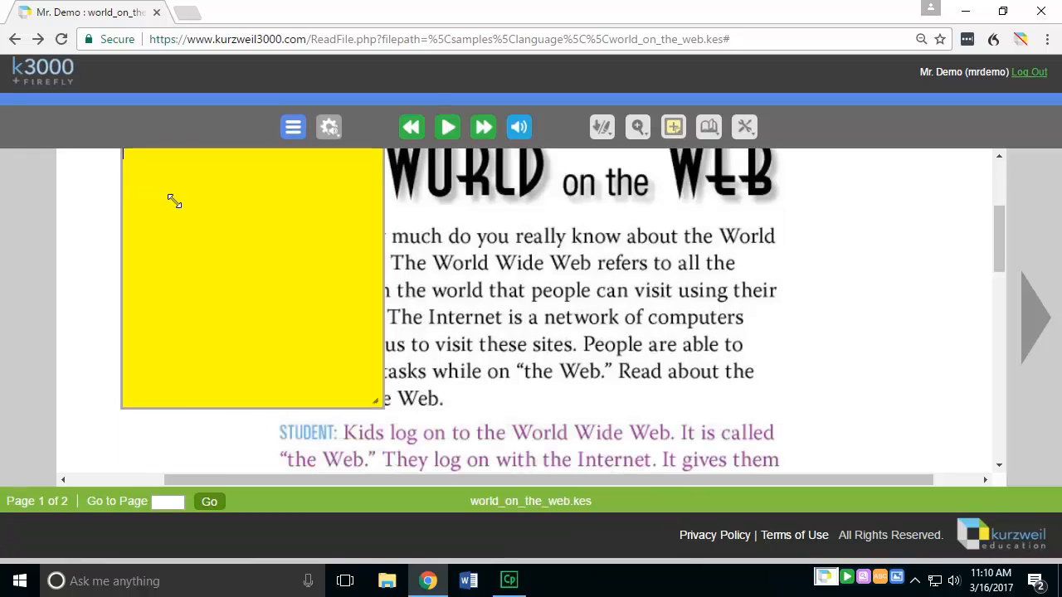
{"action": "mouse_move", "coordinate": [242, 214]}
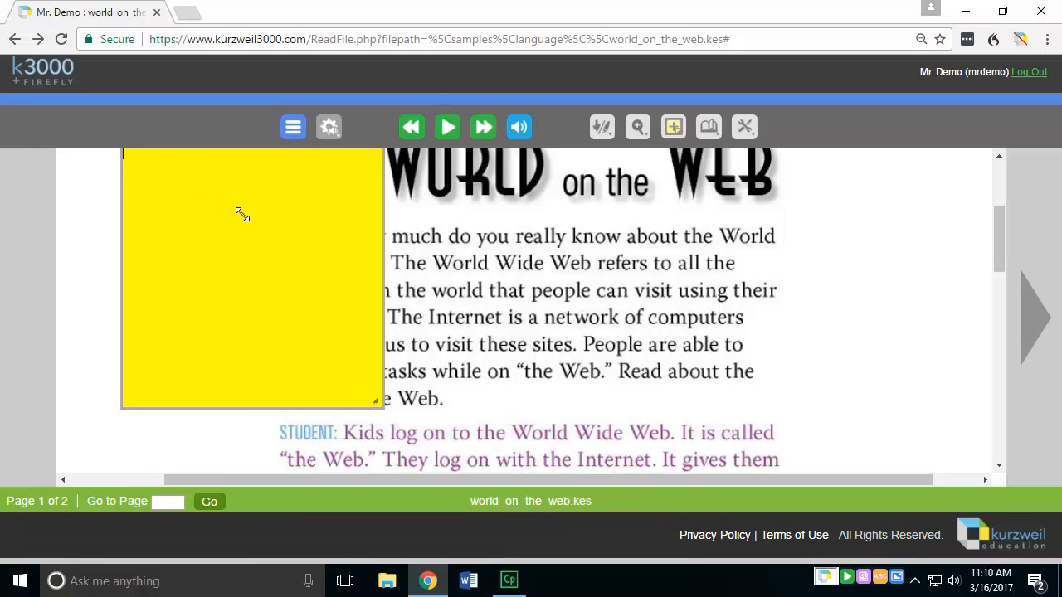
Step: Write 'Hello, how are you?' in the new sticky note and shrink it beside the title
{"action": "type", "text": "Hel"}
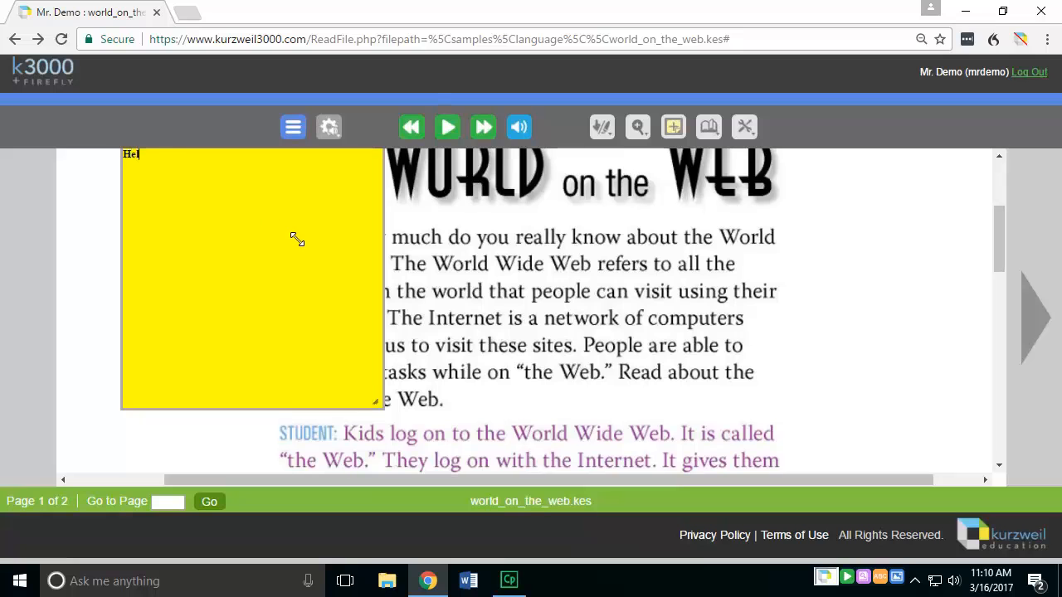
{"action": "type", "text": "llo, how are y"}
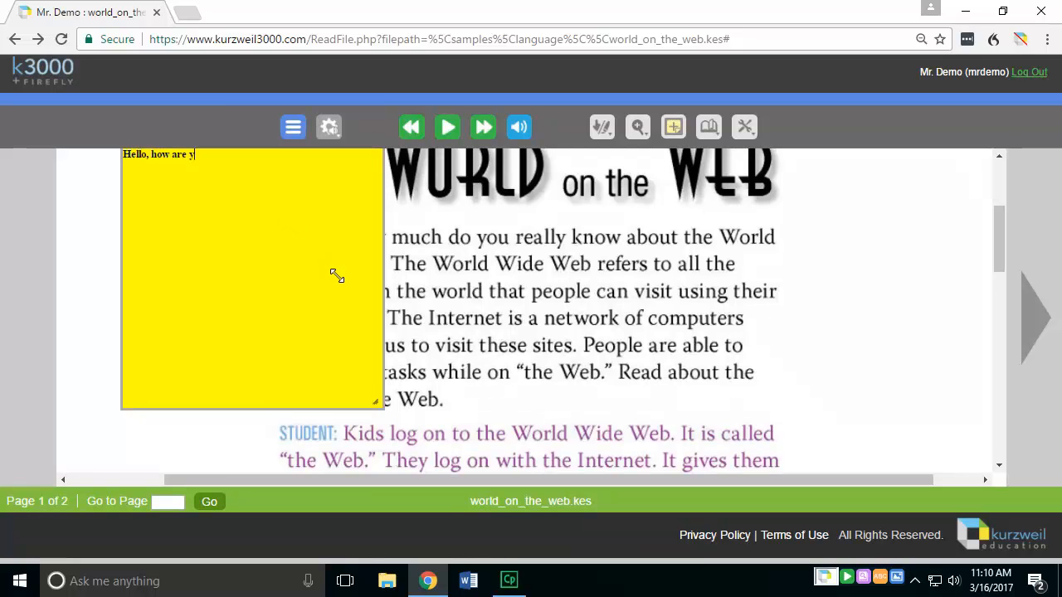
{"action": "type", "text": "ou?"}
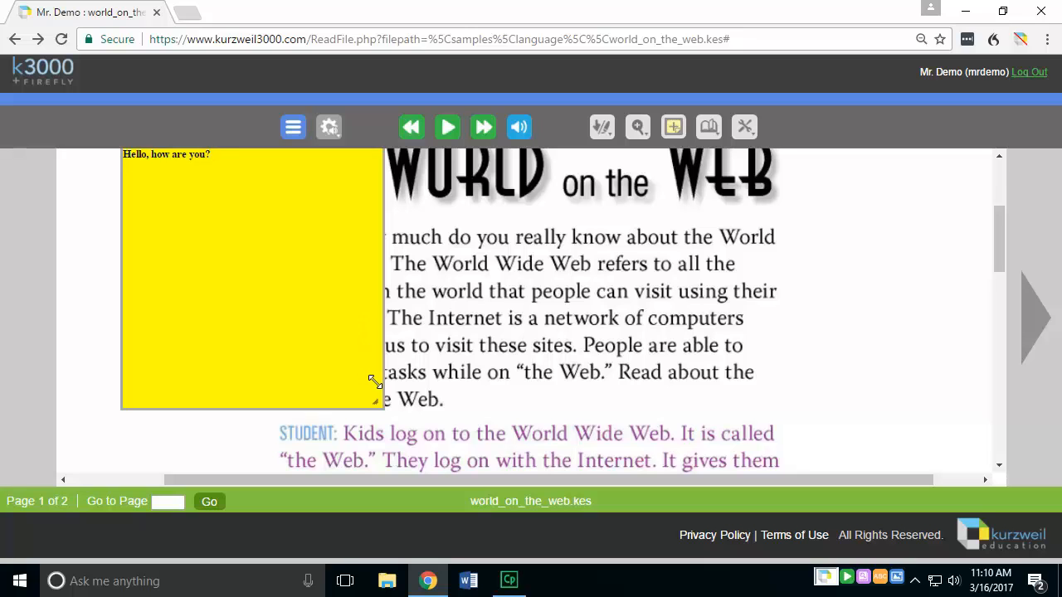
{"action": "left_click_drag", "start_coordinate": [377, 402], "coordinate": [332, 245]}
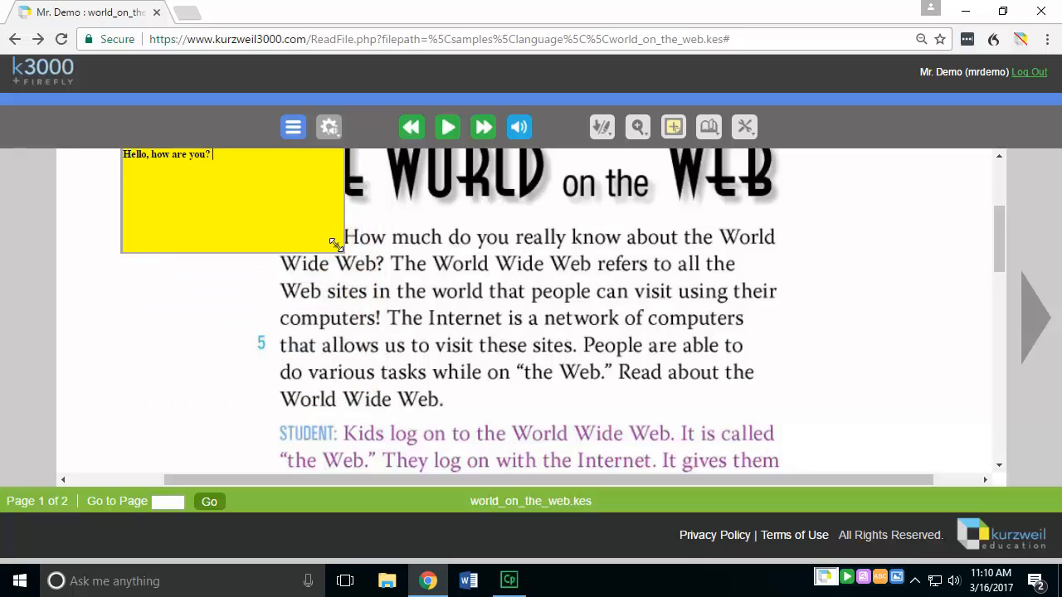
{"action": "left_click_drag", "start_coordinate": [334, 244], "coordinate": [239, 255]}
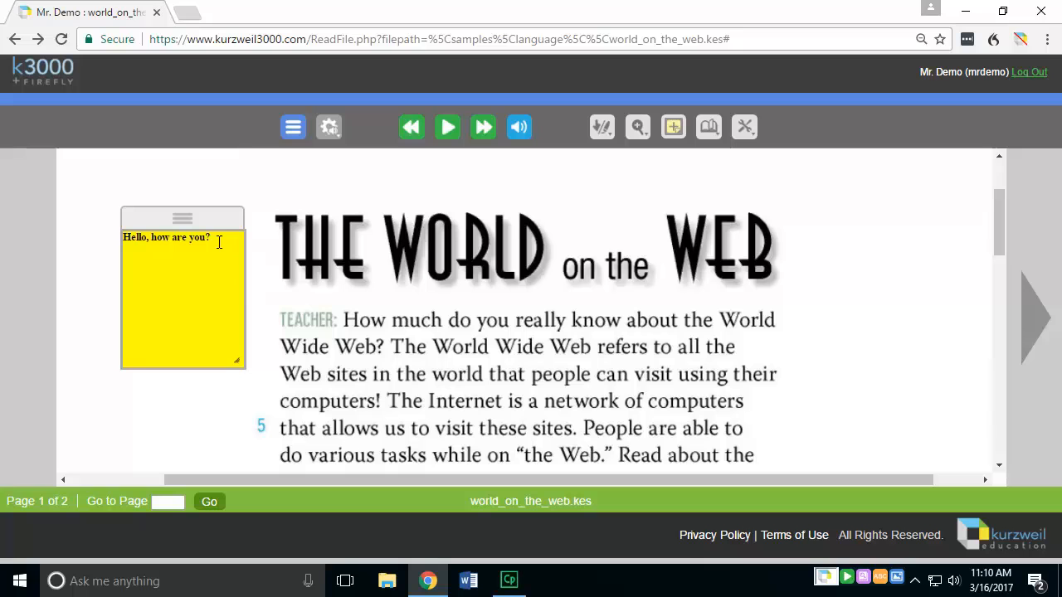
{"action": "mouse_move", "coordinate": [191, 216]}
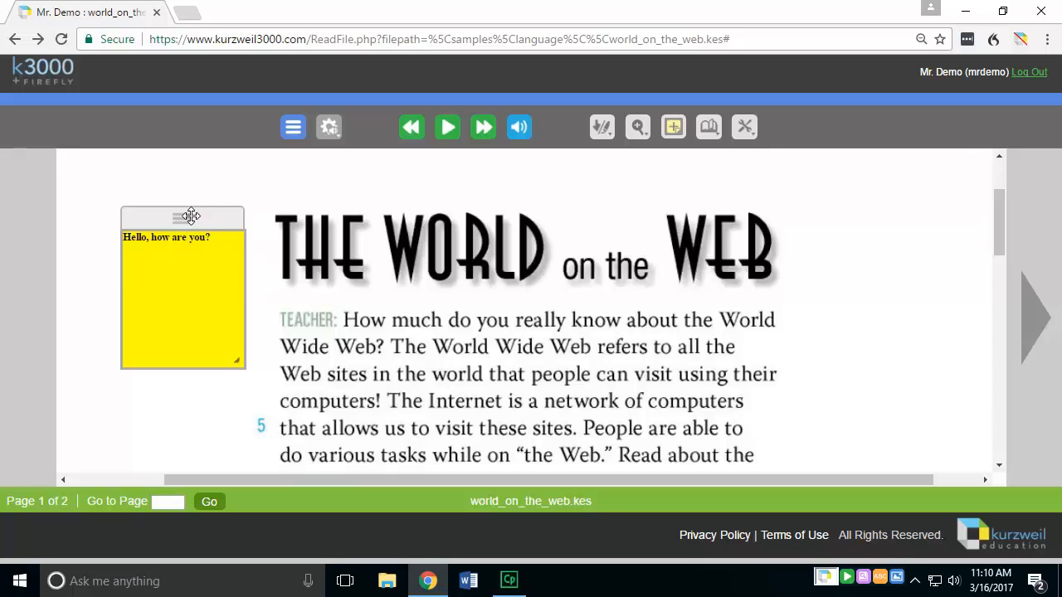
Step: Drag the 'Hello, how are you?' sticky note onto the middle of the TEACHER paragraph
{"action": "left_click_drag", "start_coordinate": [189, 216], "coordinate": [791, 258]}
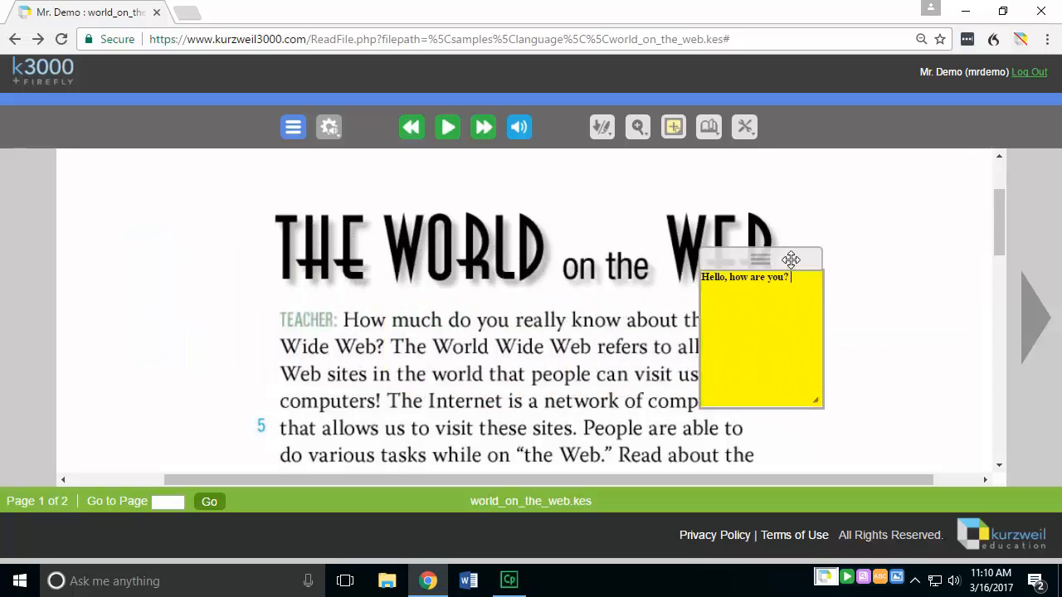
{"action": "left_click_drag", "start_coordinate": [790, 259], "coordinate": [456, 221]}
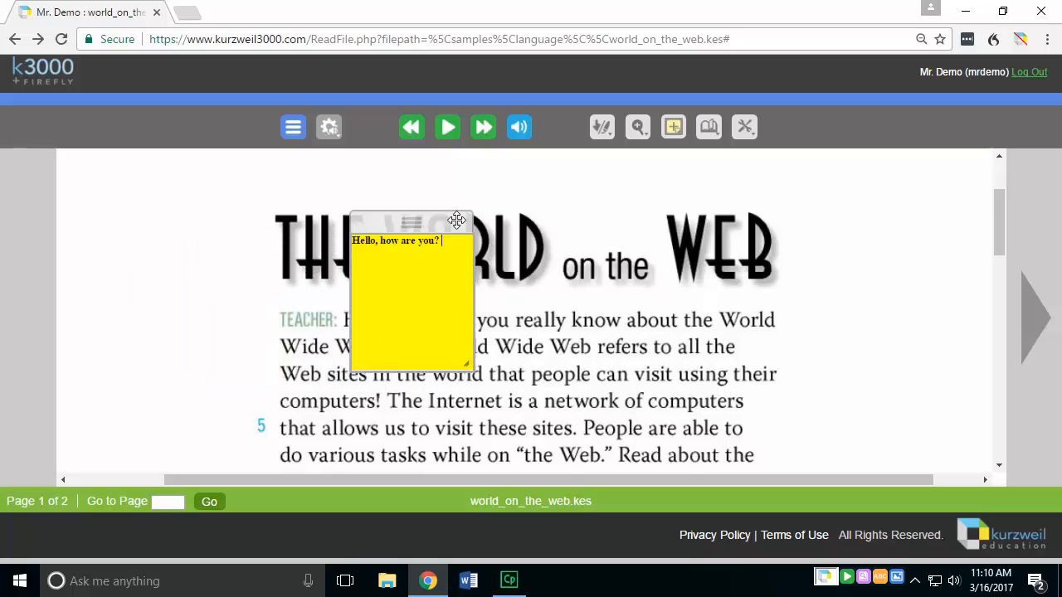
{"action": "left_click_drag", "start_coordinate": [456, 220], "coordinate": [462, 278]}
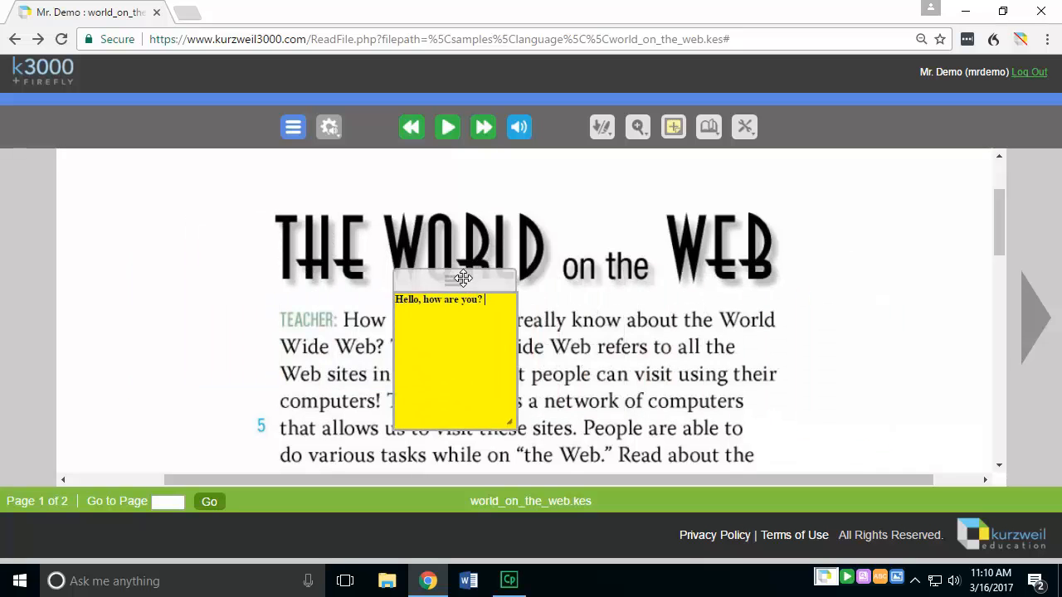
{"action": "left_click_drag", "start_coordinate": [462, 278], "coordinate": [535, 285]}
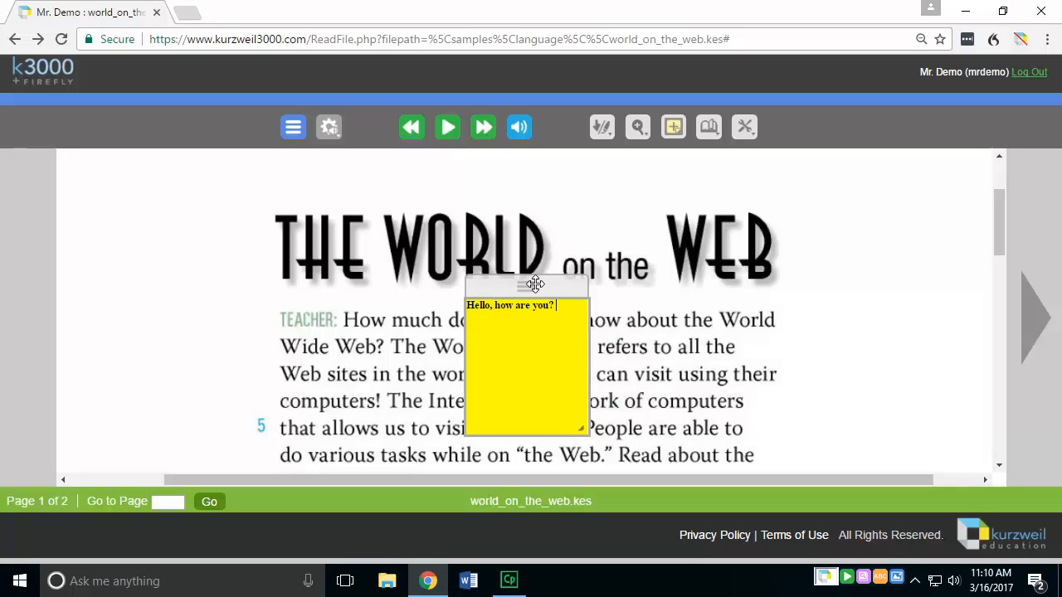
{"action": "left_click", "coordinate": [365, 320]}
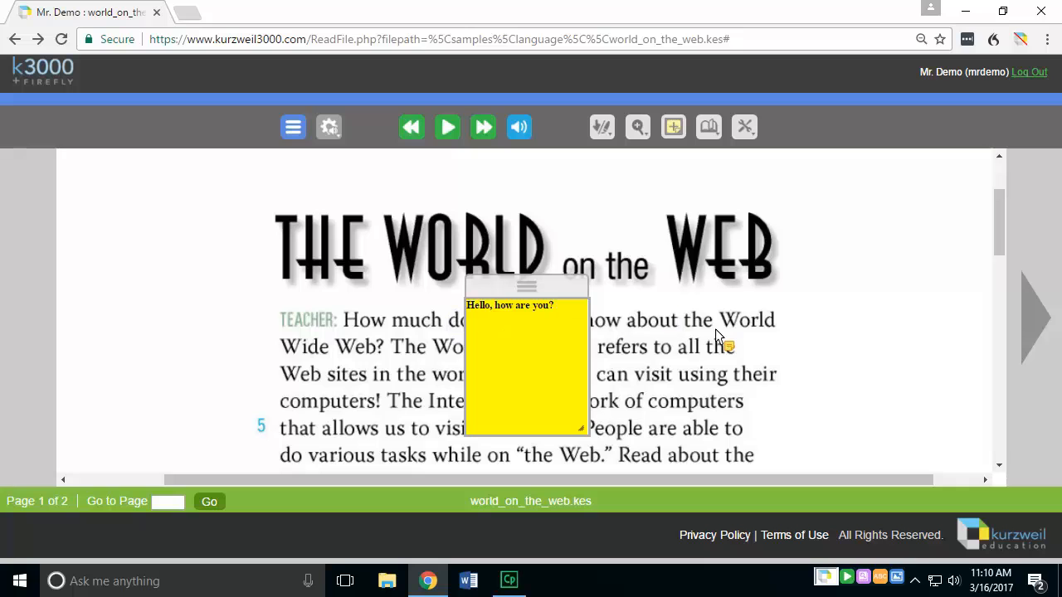
{"action": "mouse_move", "coordinate": [850, 297]}
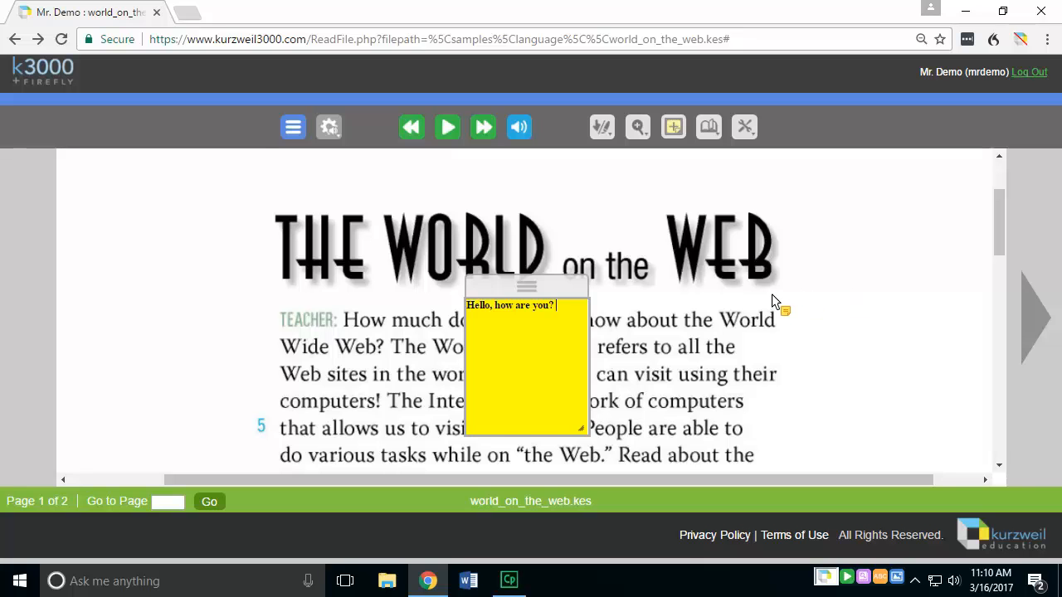
{"action": "scroll", "scroll_direction": "down", "scroll_amount": 3}
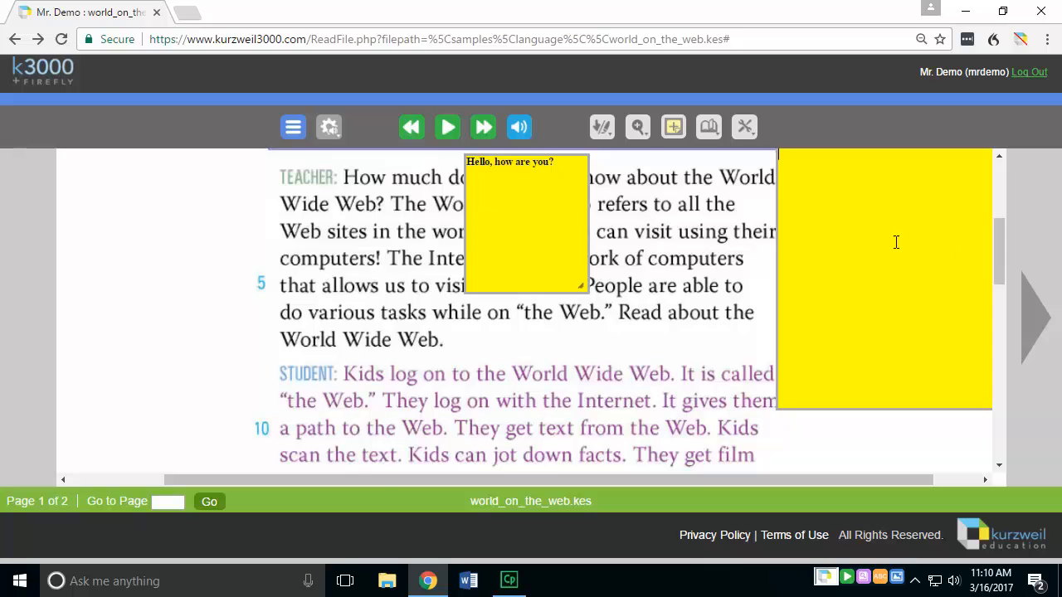
Step: Use the Notes Delete option to remove the blank yellow sticky note
{"action": "left_click", "coordinate": [673, 127]}
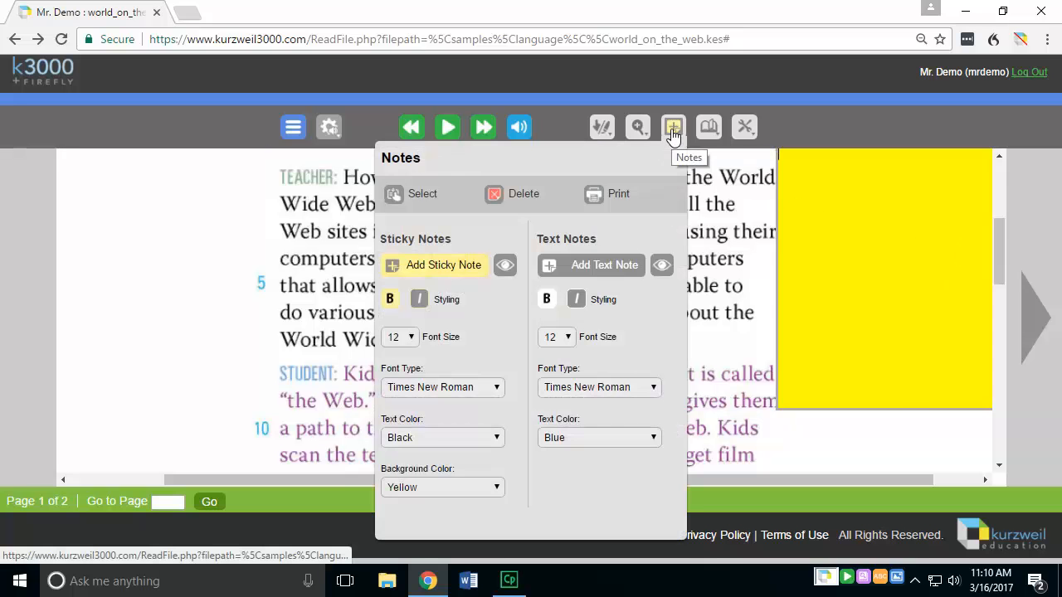
{"action": "mouse_move", "coordinate": [568, 181]}
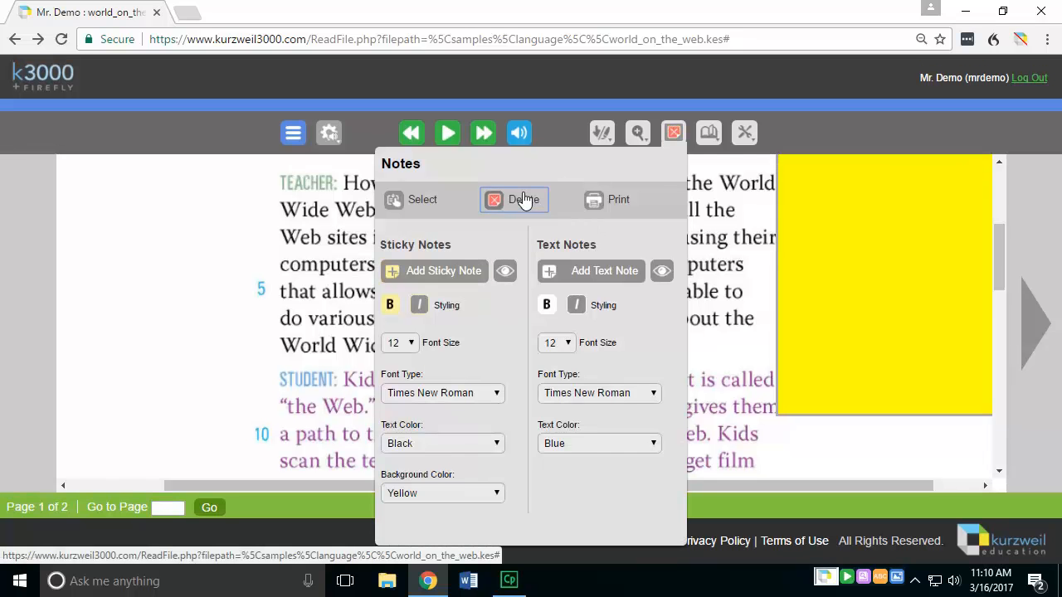
{"action": "left_click", "coordinate": [515, 200]}
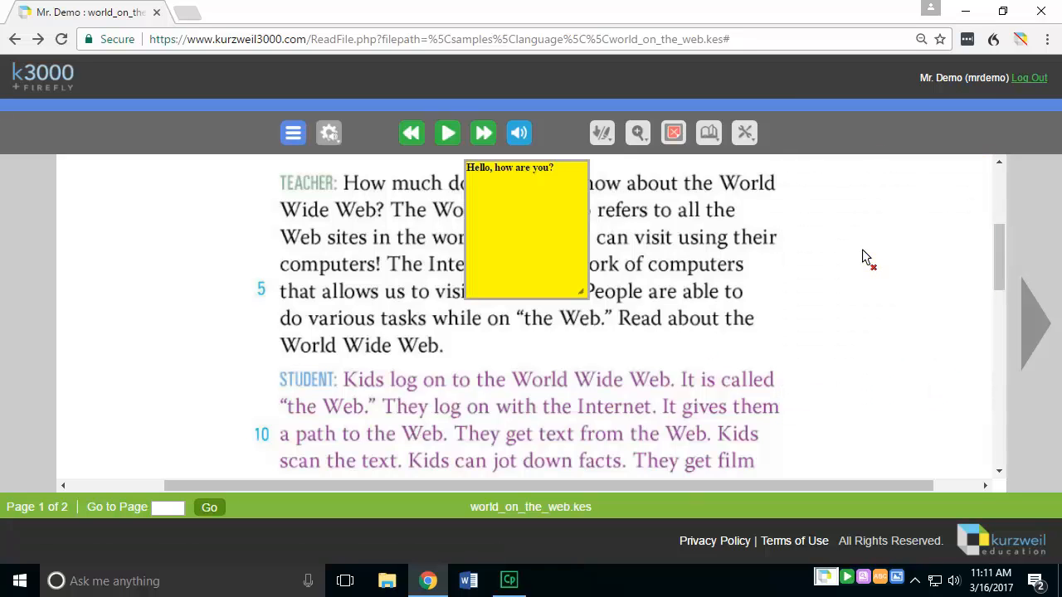
{"action": "mouse_move", "coordinate": [860, 253]}
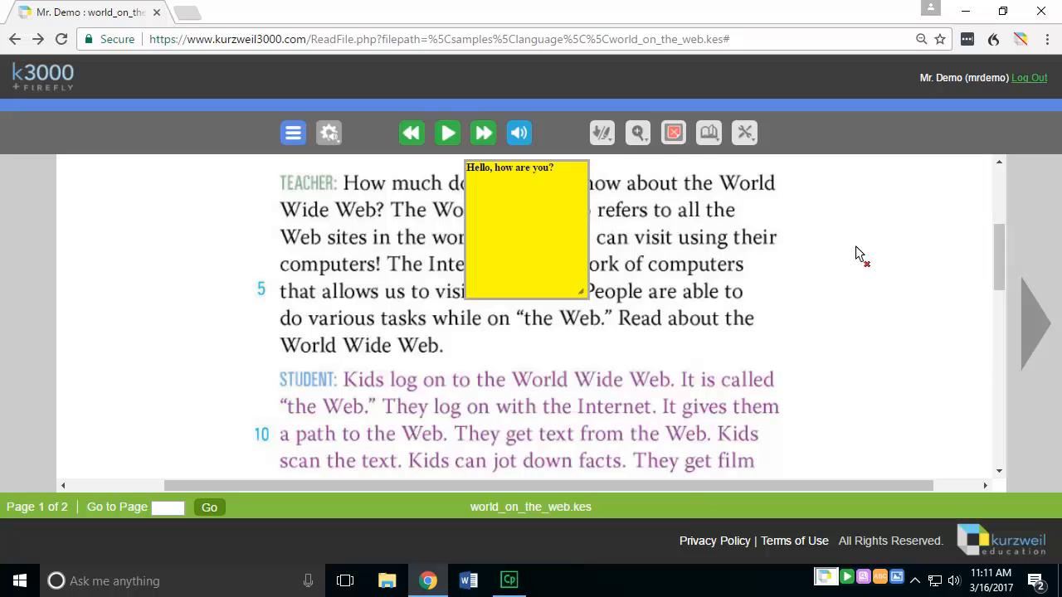
{"action": "left_click", "coordinate": [672, 133]}
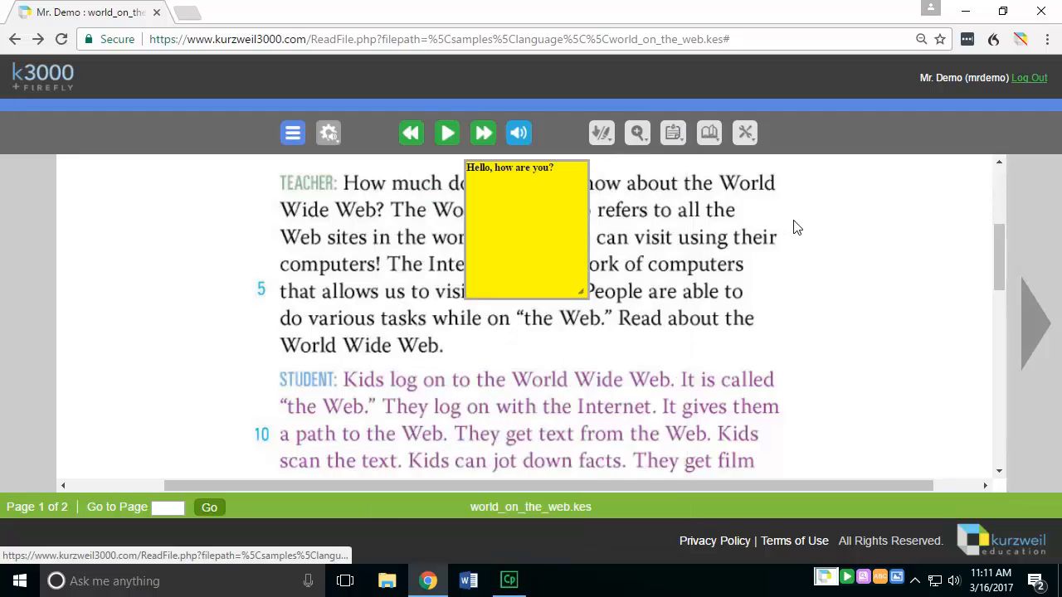
{"action": "left_click", "coordinate": [672, 133]}
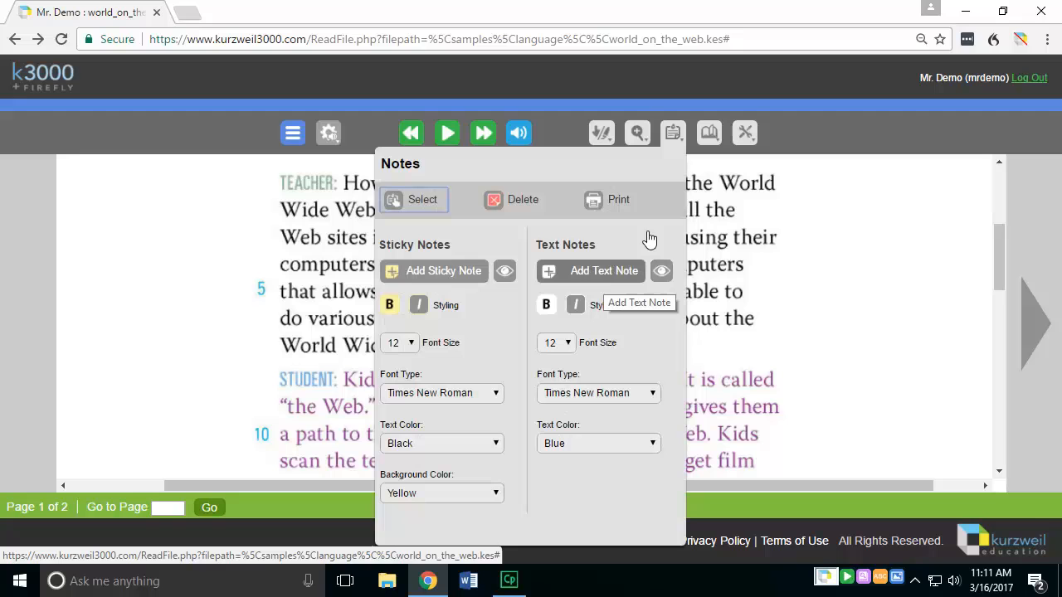
{"action": "mouse_move", "coordinate": [609, 264]}
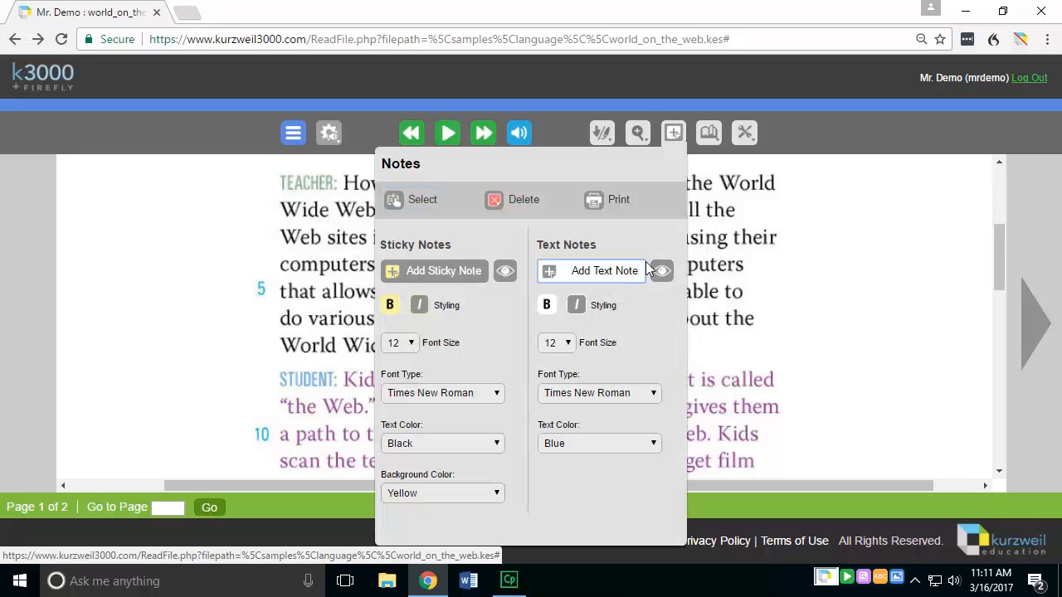
Step: Add a text note below the teacher paragraph and shrink it to one line
{"action": "left_click", "coordinate": [433, 271]}
{"action": "type", "text": "Hello, how are you?"}
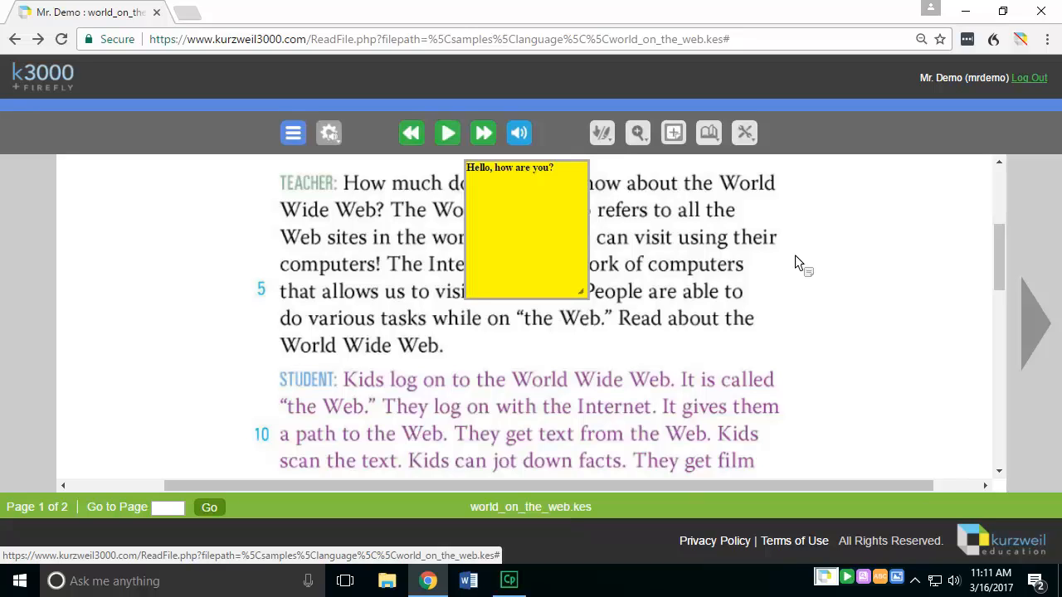
{"action": "mouse_move", "coordinate": [729, 296]}
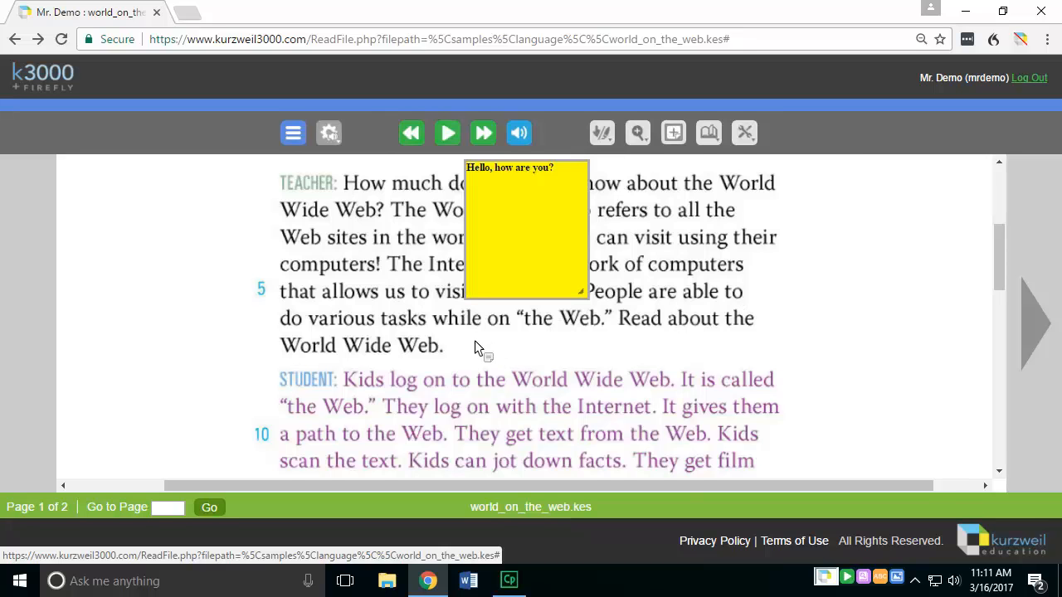
{"action": "scroll", "scroll_direction": "down", "scroll_amount": 3}
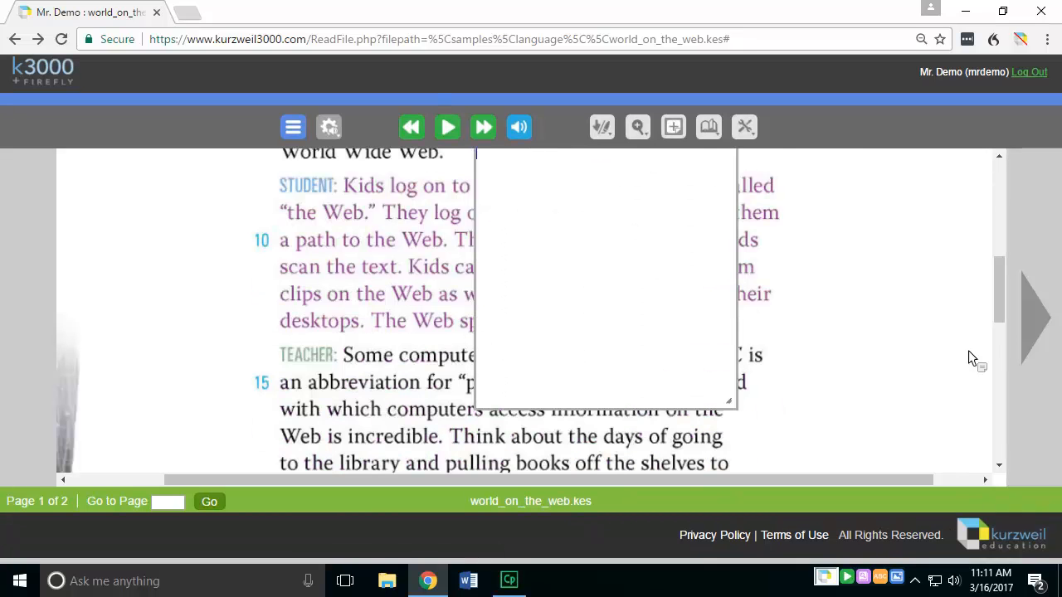
{"action": "left_click_drag", "start_coordinate": [728, 405], "coordinate": [734, 314]}
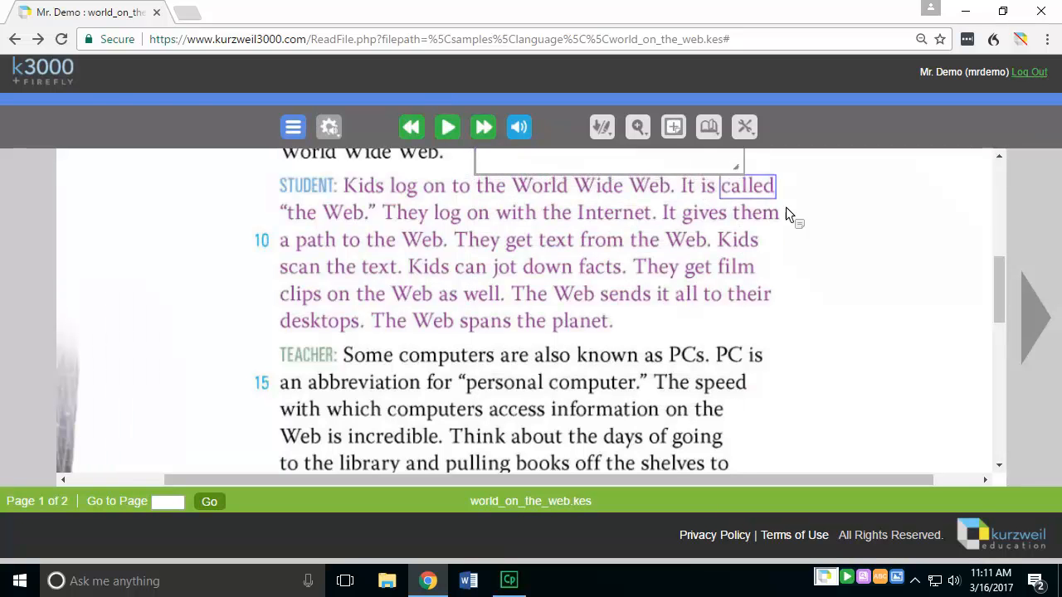
{"action": "scroll", "scroll_direction": "up", "scroll_amount": 3}
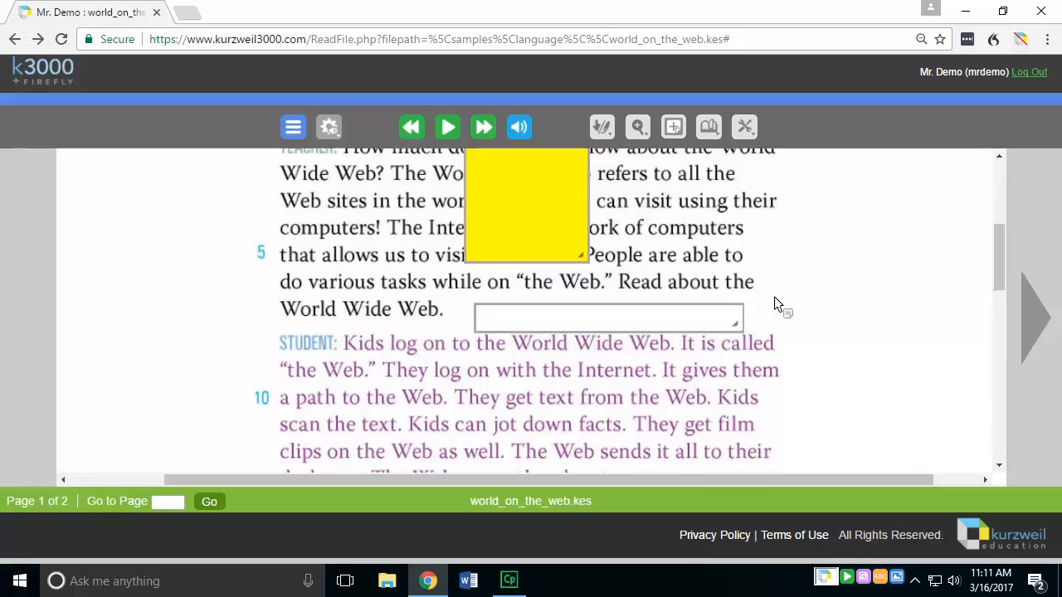
{"action": "mouse_move", "coordinate": [663, 323]}
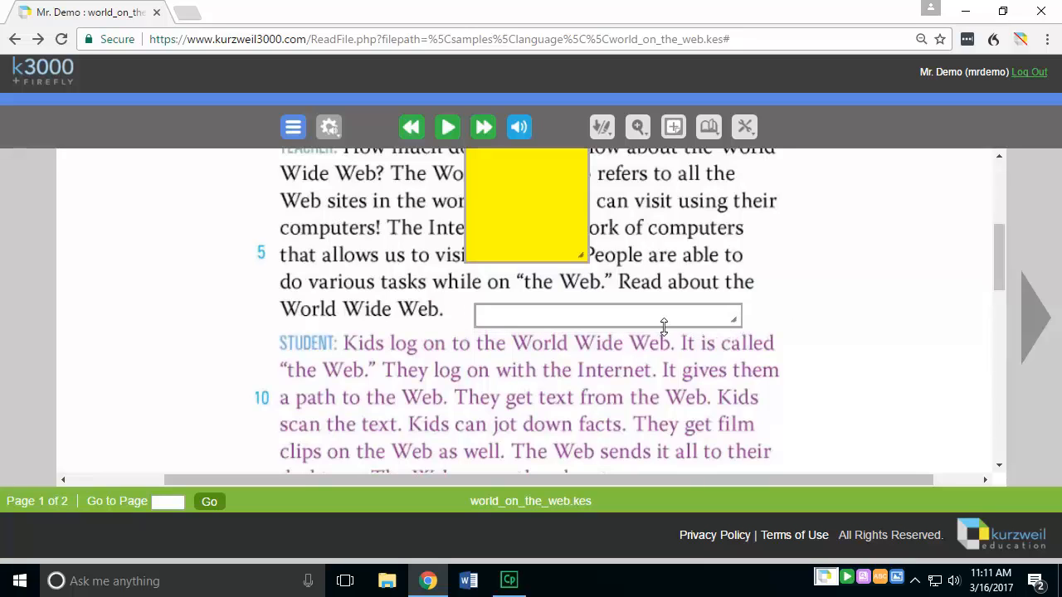
{"action": "mouse_move", "coordinate": [658, 326]}
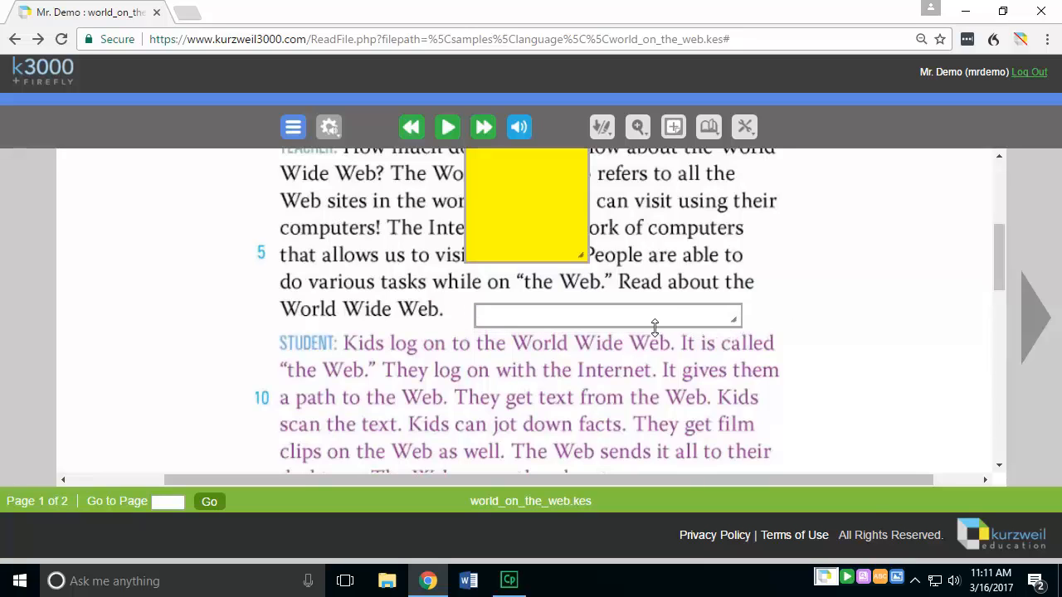
Step: Type 'Happy to be here today' into the text note and nudge it upward
{"action": "type", "text": "H"}
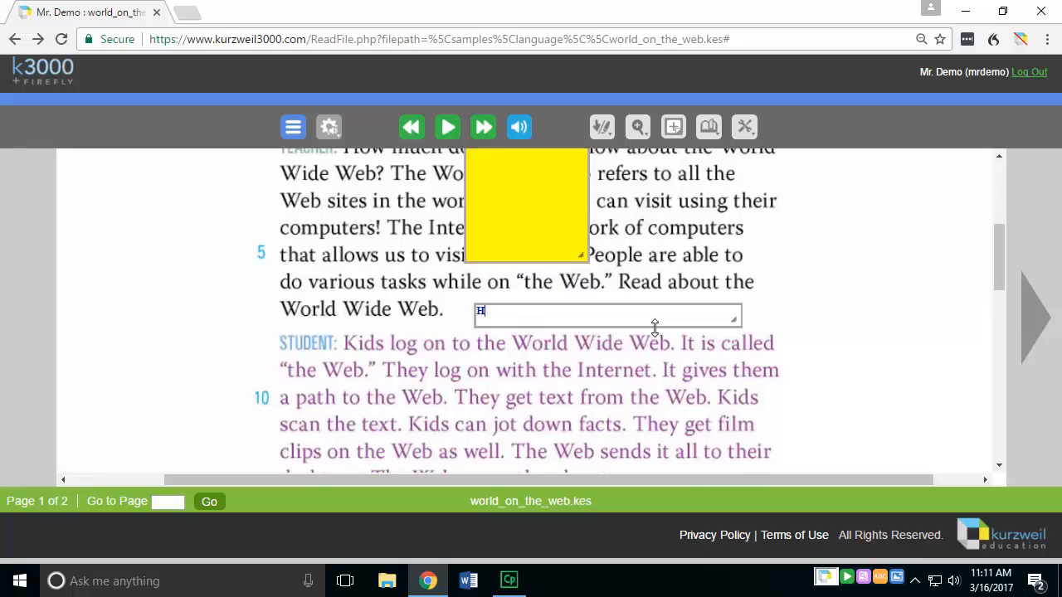
{"action": "type", "text": "appy to be"}
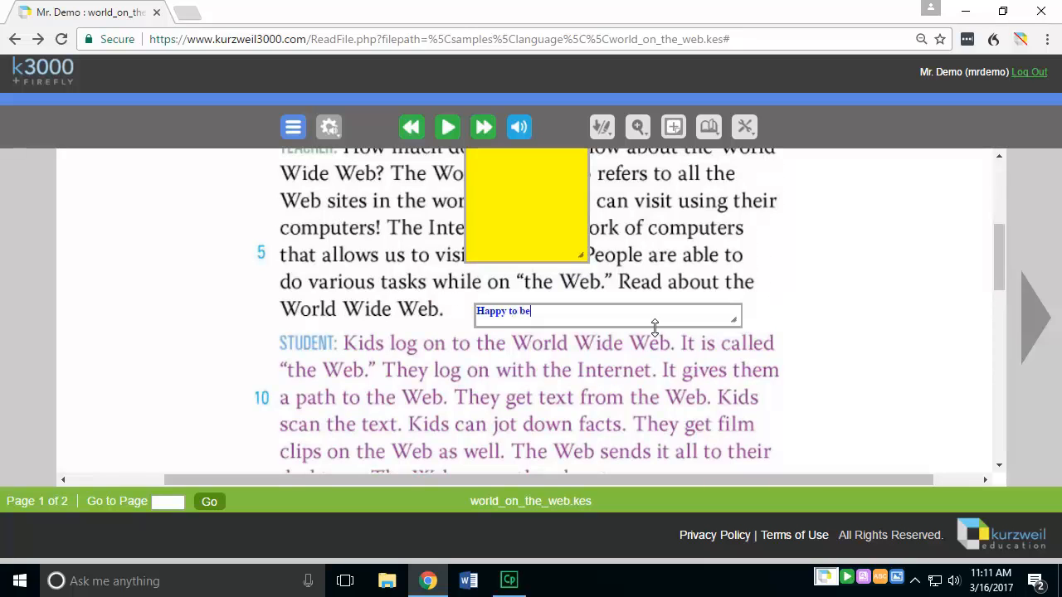
{"action": "type", "text": "here today!"}
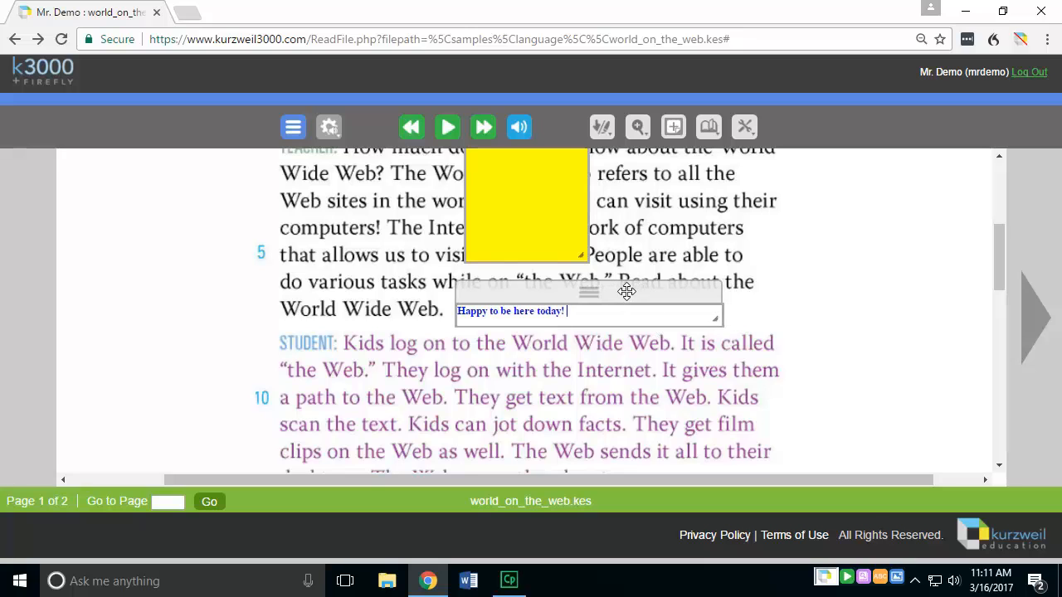
{"action": "left_click_drag", "start_coordinate": [626, 291], "coordinate": [621, 283]}
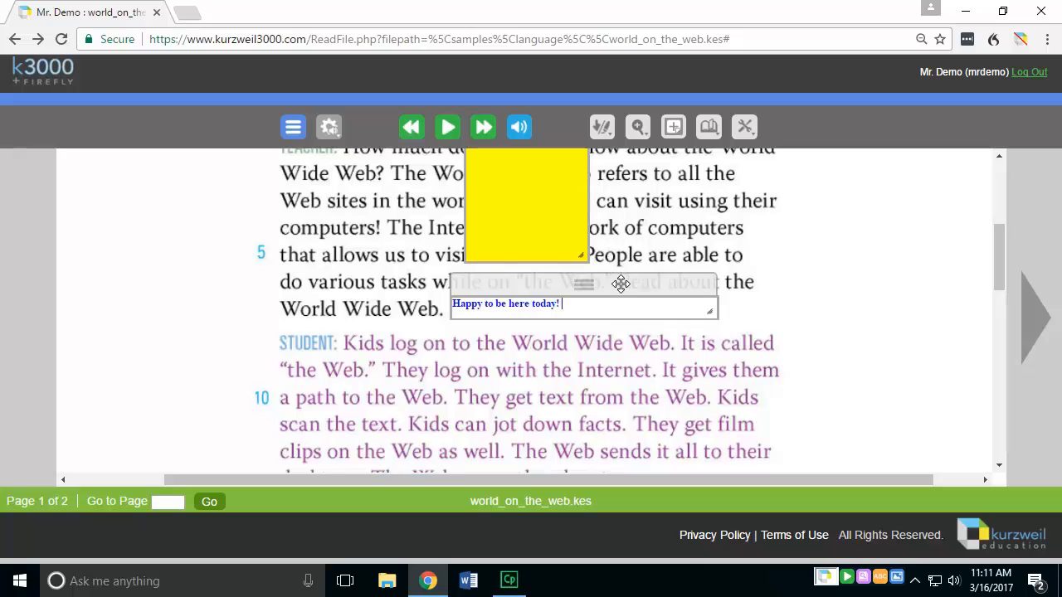
{"action": "mouse_move", "coordinate": [827, 298]}
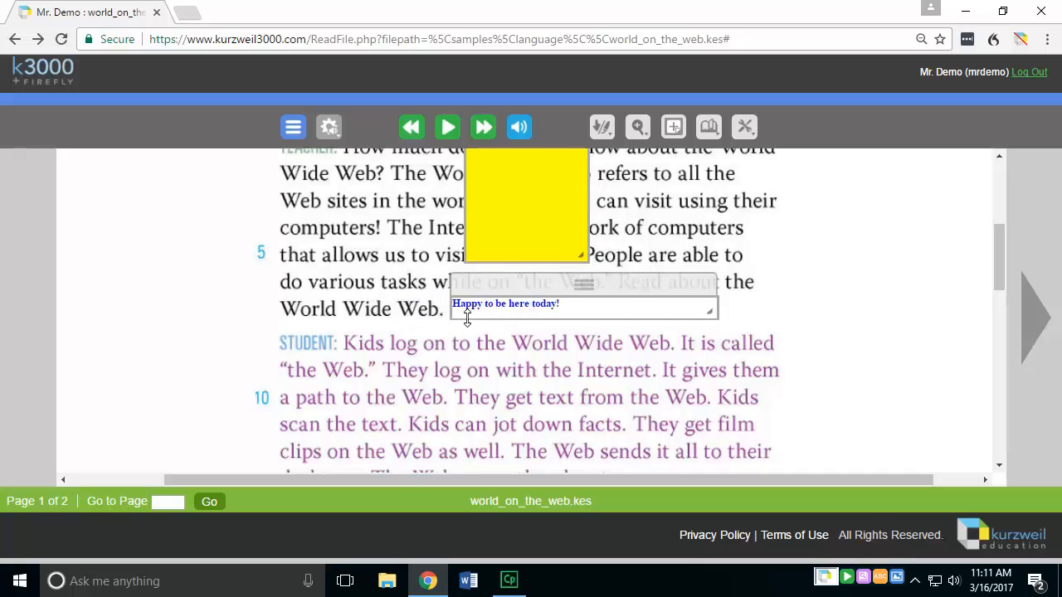
{"action": "double_click", "coordinate": [365, 308]}
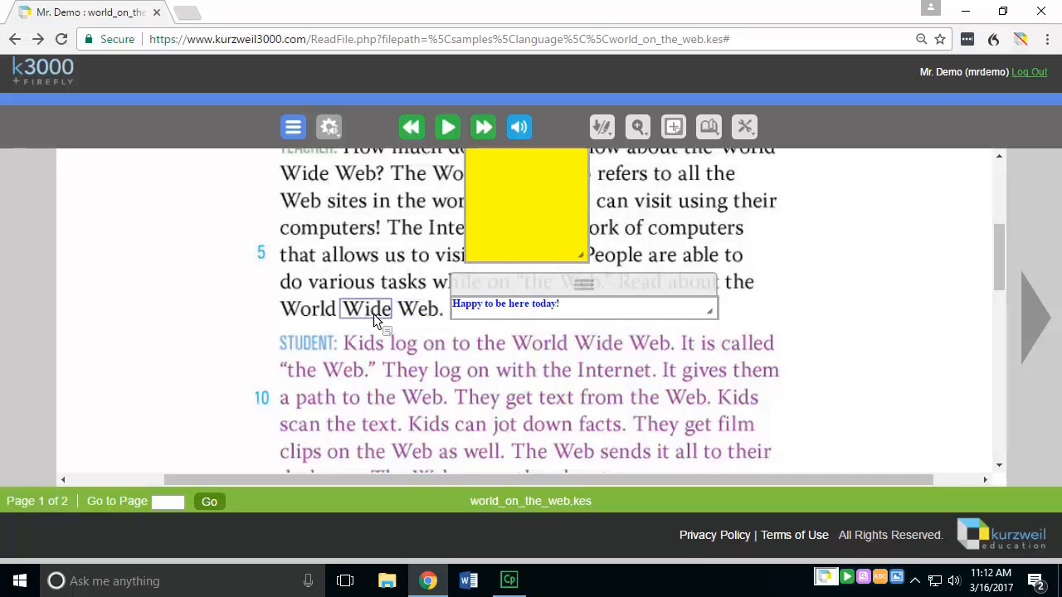
Step: Click off the text note to finish editing it
{"action": "left_click", "coordinate": [361, 343]}
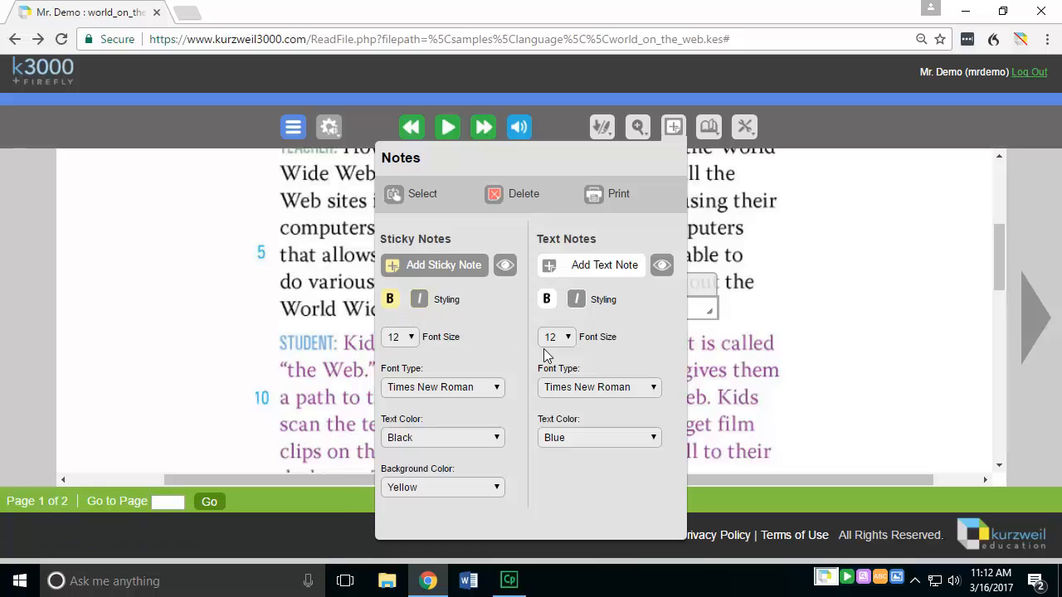
{"action": "mouse_move", "coordinate": [555, 337]}
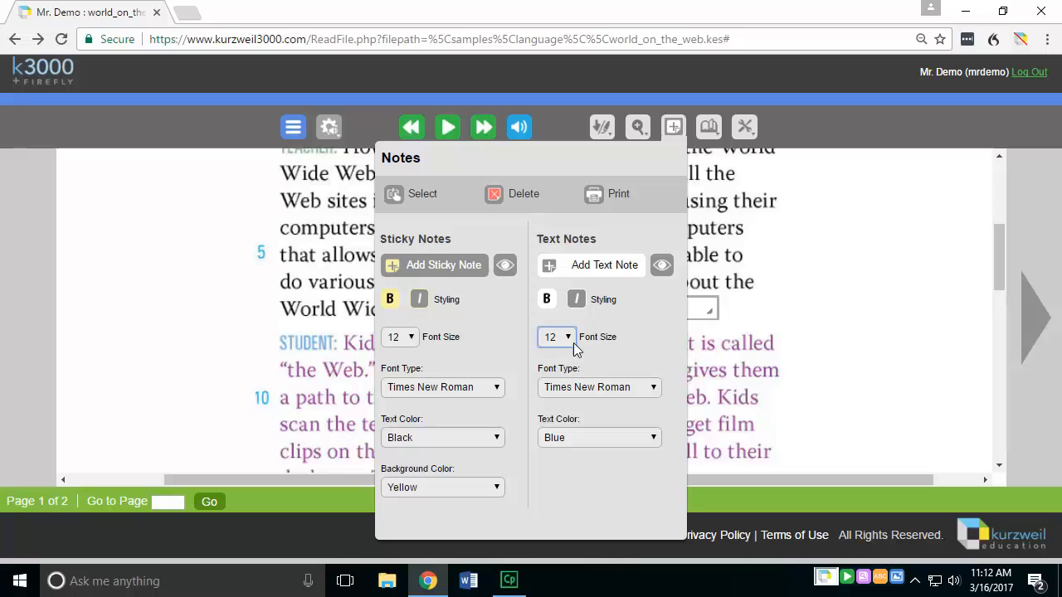
{"action": "mouse_move", "coordinate": [581, 388]}
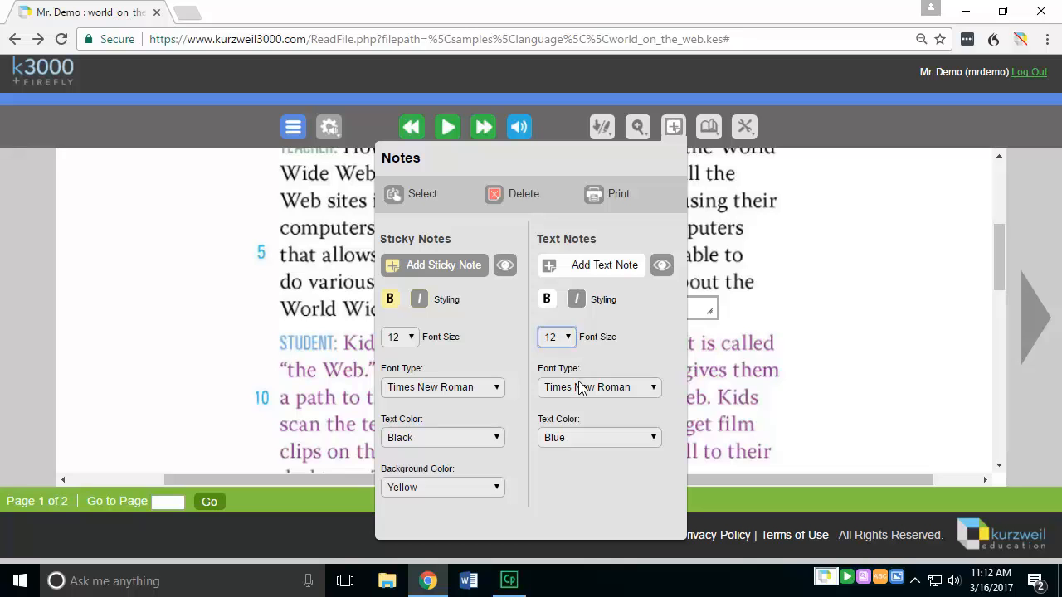
{"action": "mouse_move", "coordinate": [575, 438]}
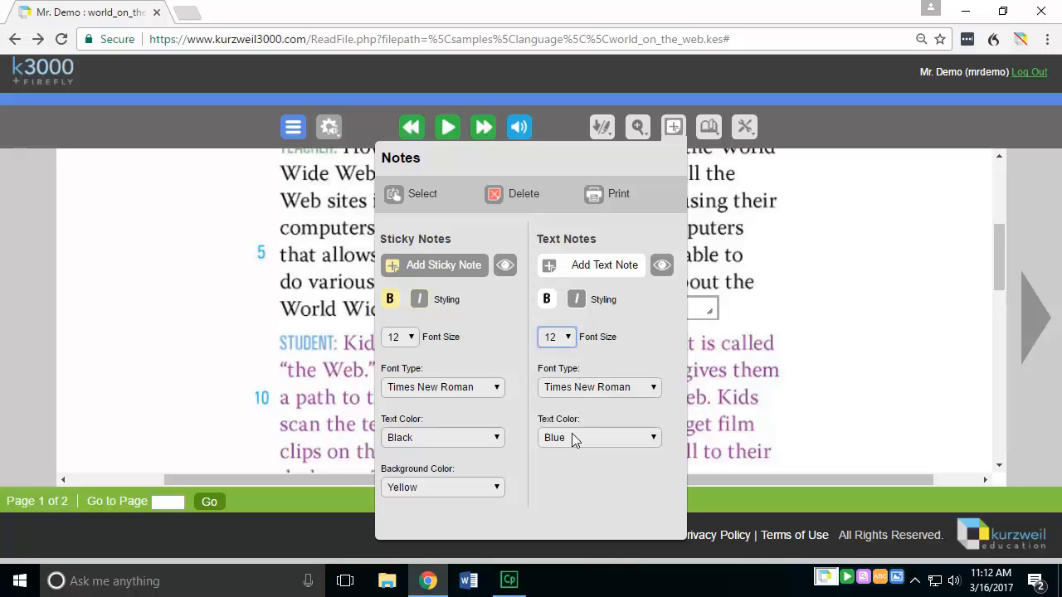
{"action": "mouse_move", "coordinate": [573, 438]}
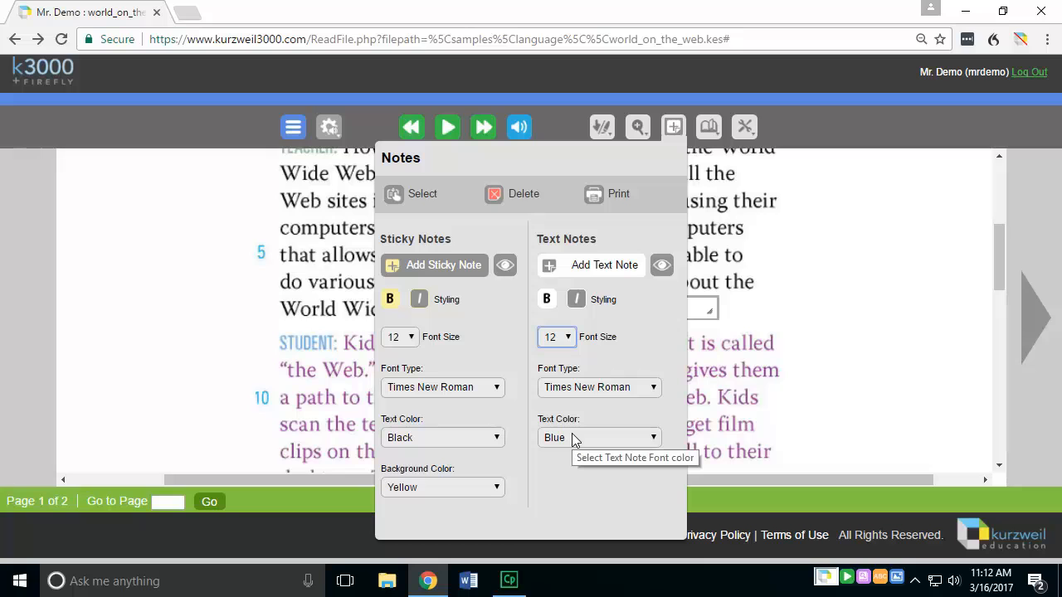
{"action": "mouse_move", "coordinate": [462, 495]}
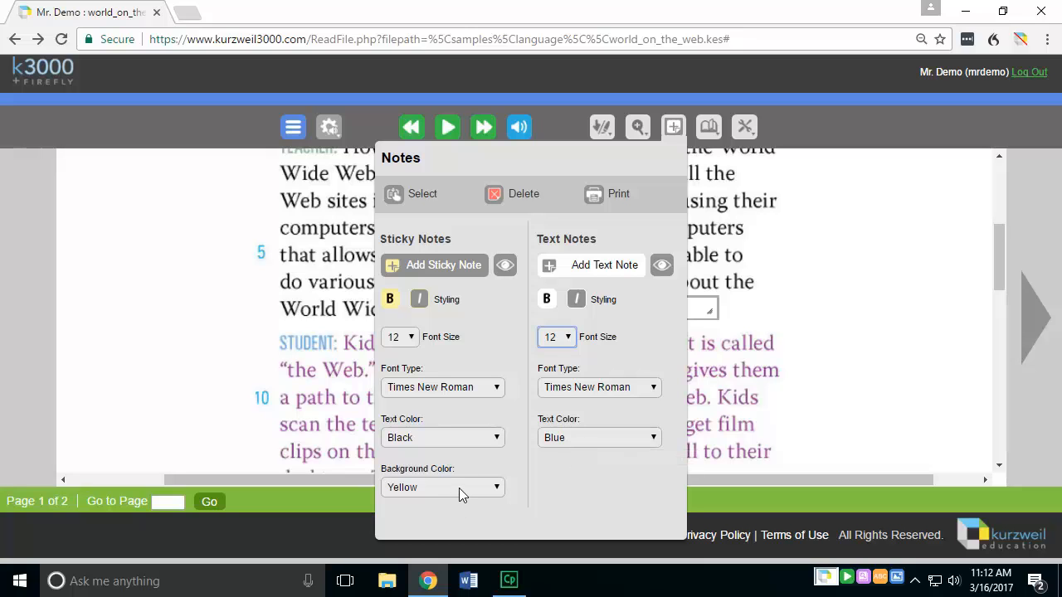
{"action": "mouse_move", "coordinate": [442, 486]}
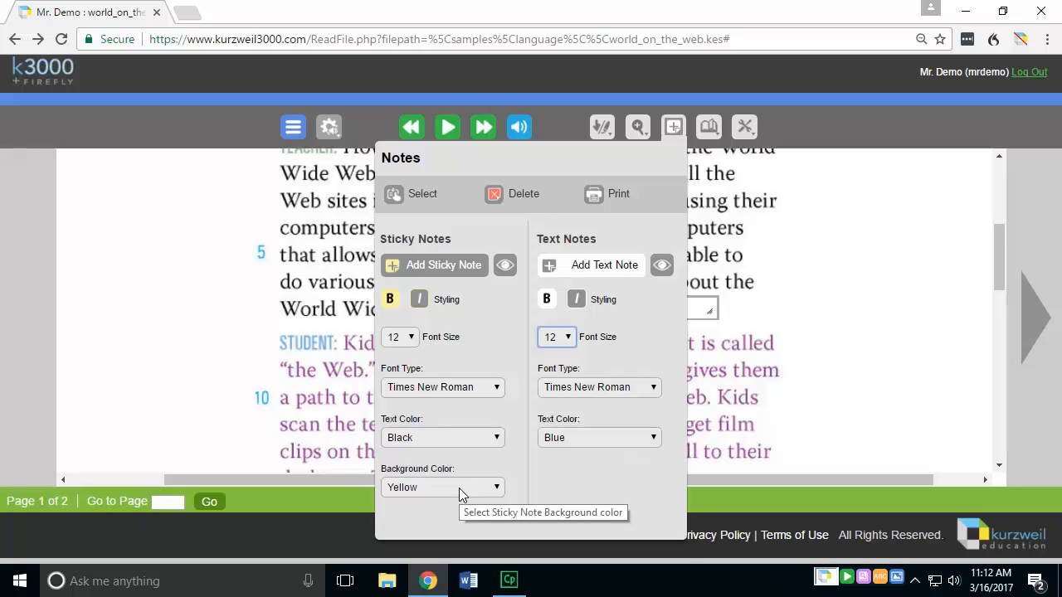
{"action": "mouse_move", "coordinate": [512, 284]}
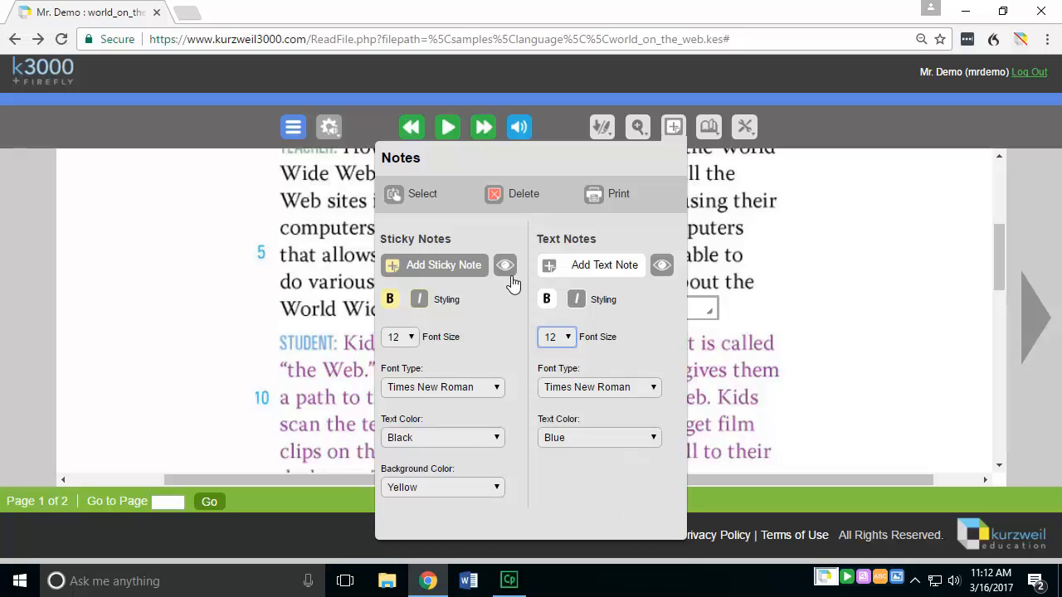
{"action": "mouse_move", "coordinate": [506, 265]}
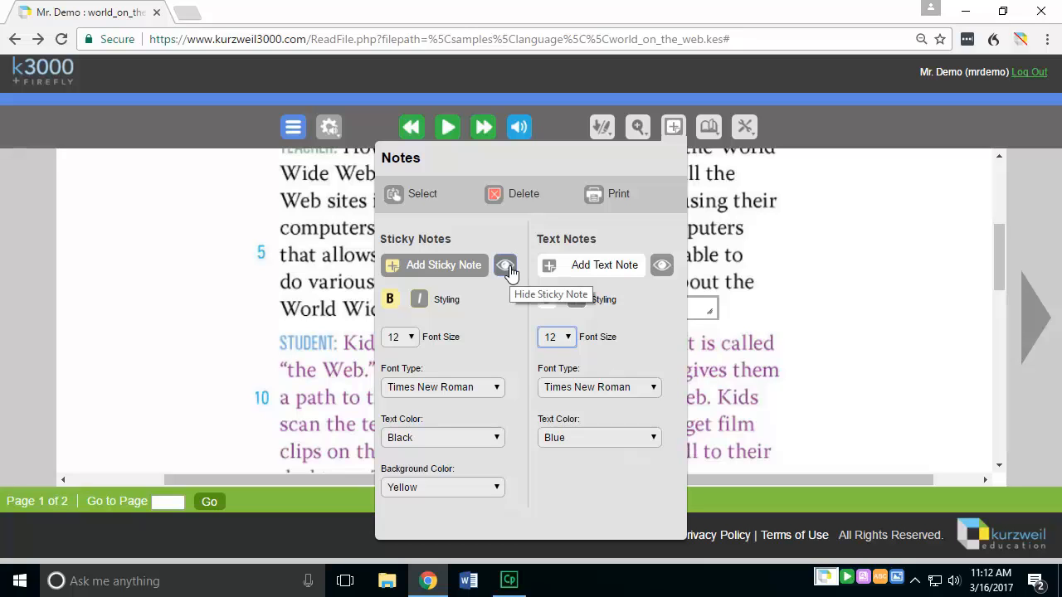
{"action": "mouse_move", "coordinate": [662, 265]}
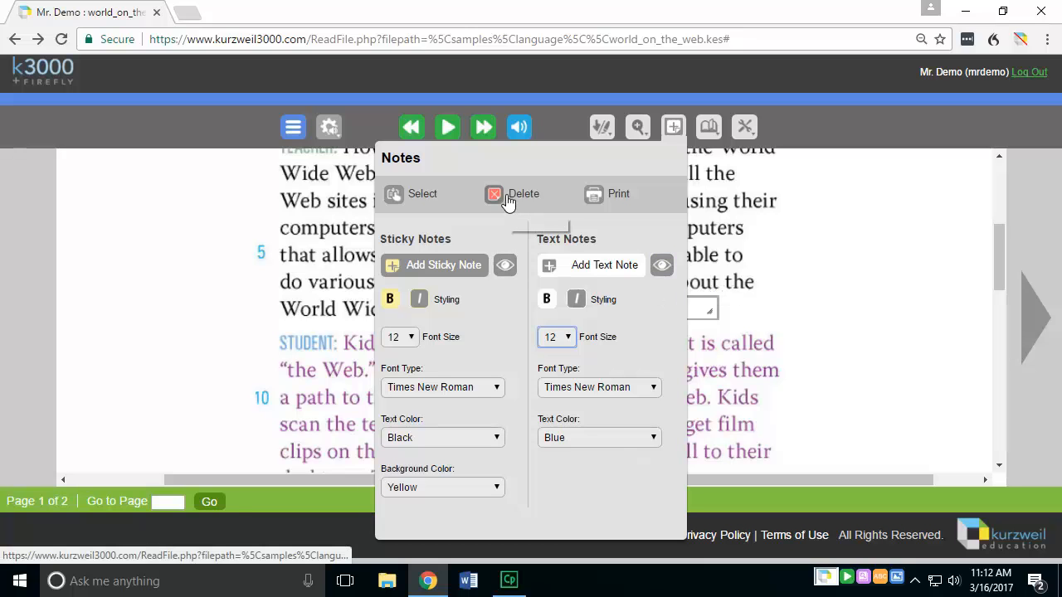
{"action": "mouse_move", "coordinate": [495, 194]}
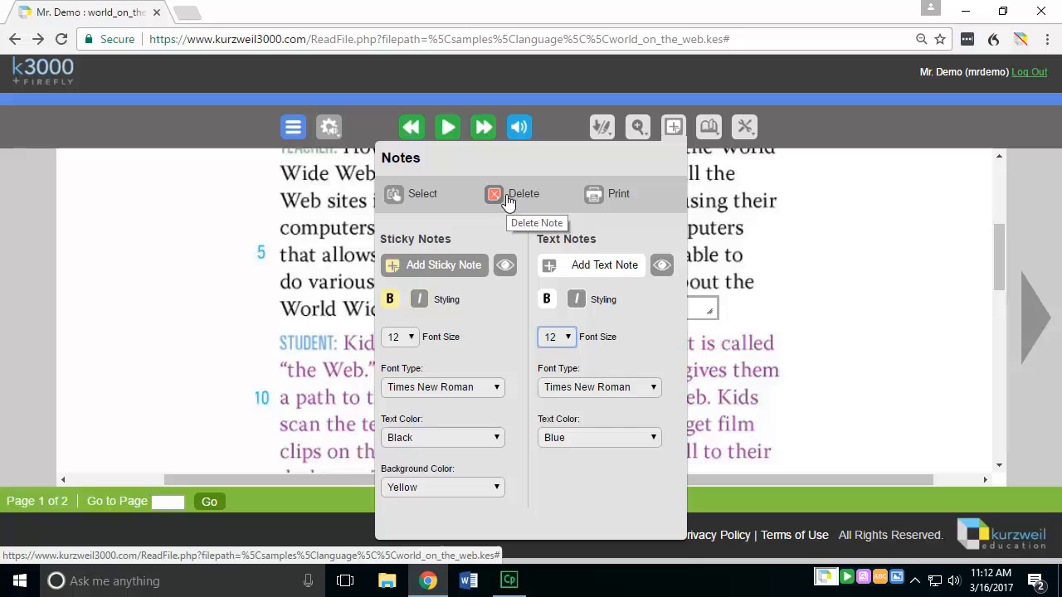
{"action": "mouse_move", "coordinate": [525, 196]}
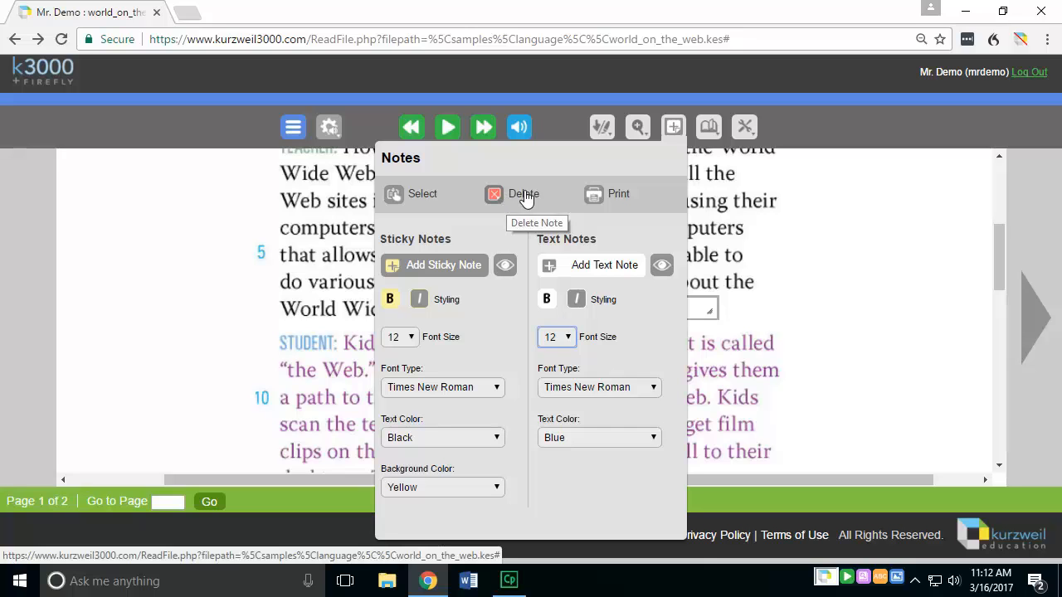
{"action": "mouse_move", "coordinate": [597, 199]}
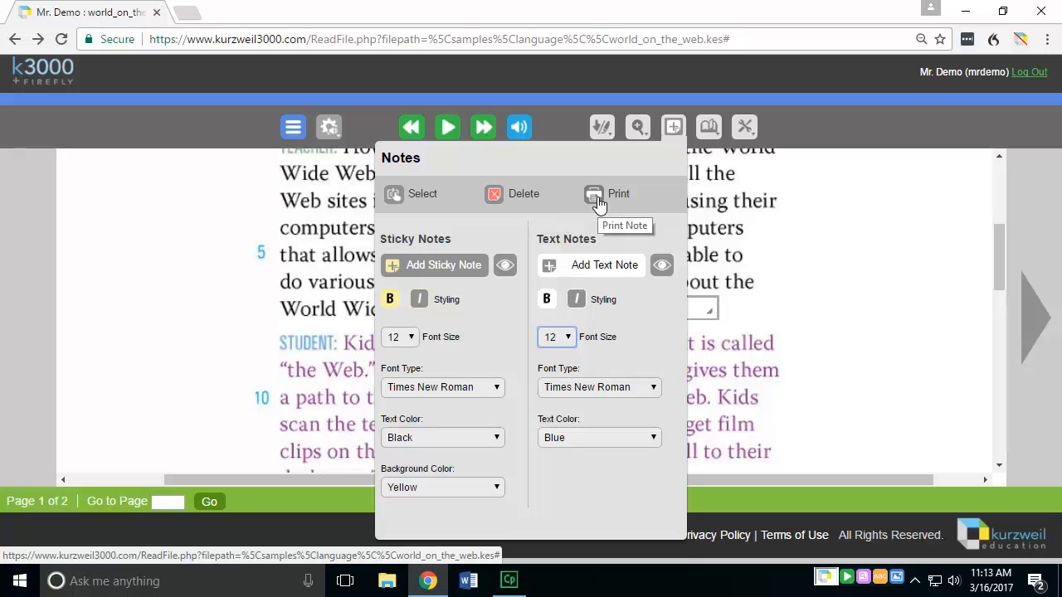
Step: Open the Tools menu with spell check, word prediction and Extract
{"action": "left_click", "coordinate": [744, 126]}
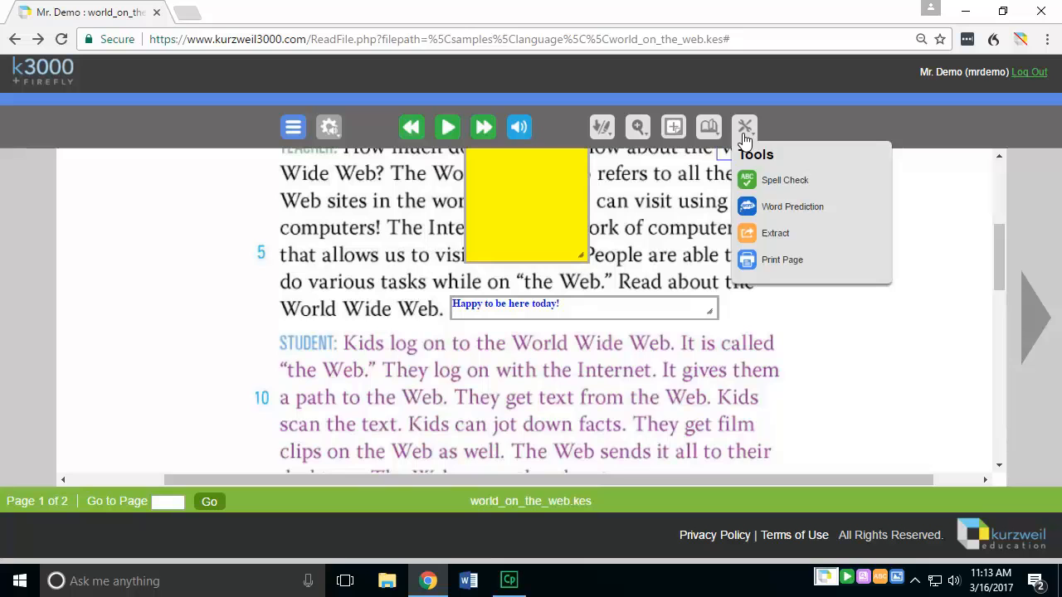
{"action": "mouse_move", "coordinate": [745, 126]}
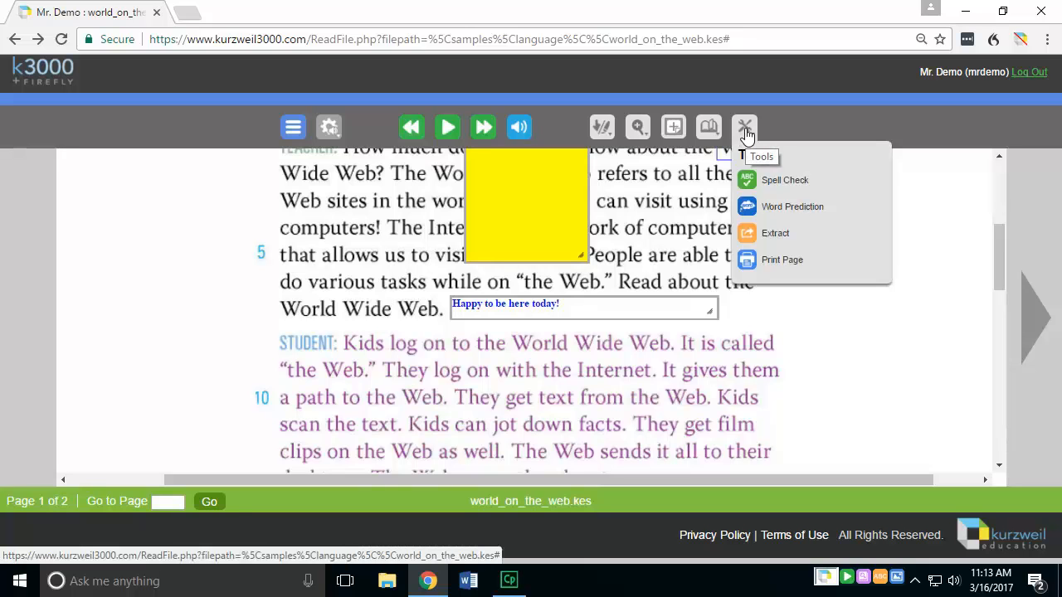
Step: Choose Extract to bring up the Extract Notes and Highlights prompt
{"action": "left_click", "coordinate": [774, 232]}
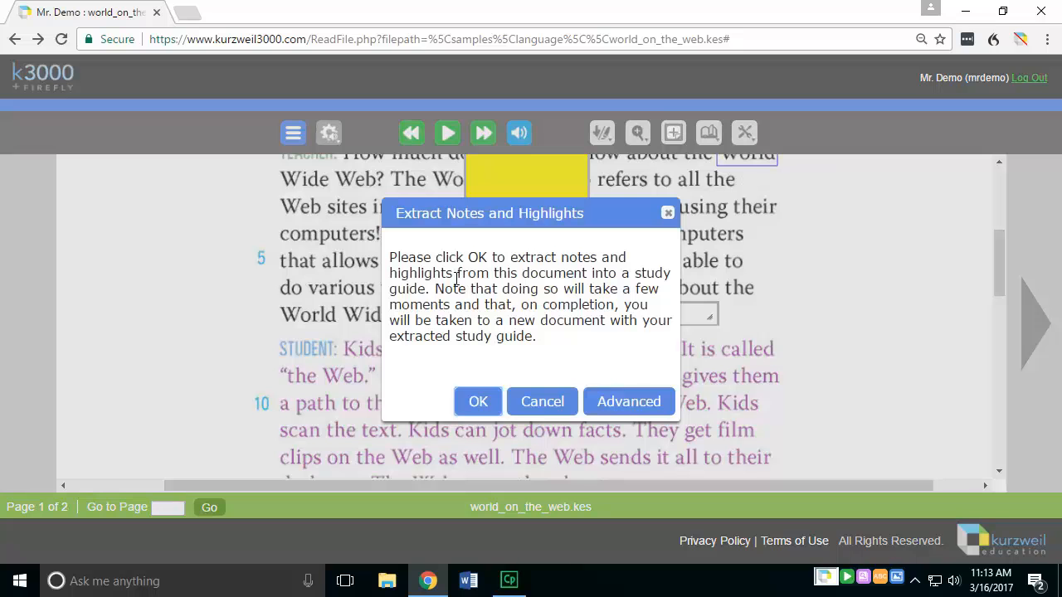
{"action": "mouse_move", "coordinate": [560, 357]}
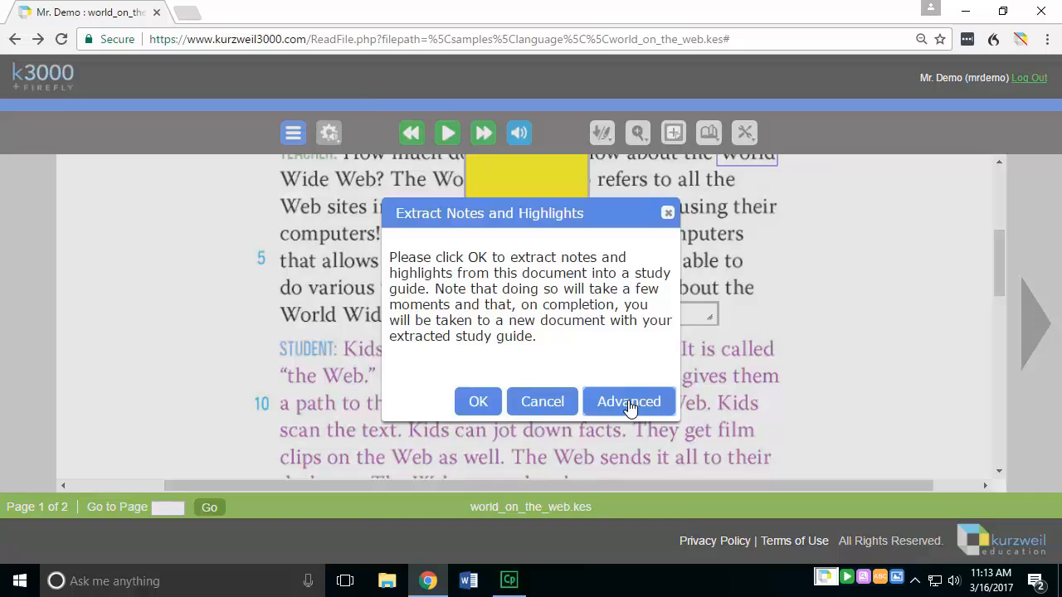
Step: In Advanced extraction options, toggle the Sticky Notes and Text Notes checkboxes and confirm with OK
{"action": "left_click", "coordinate": [628, 402]}
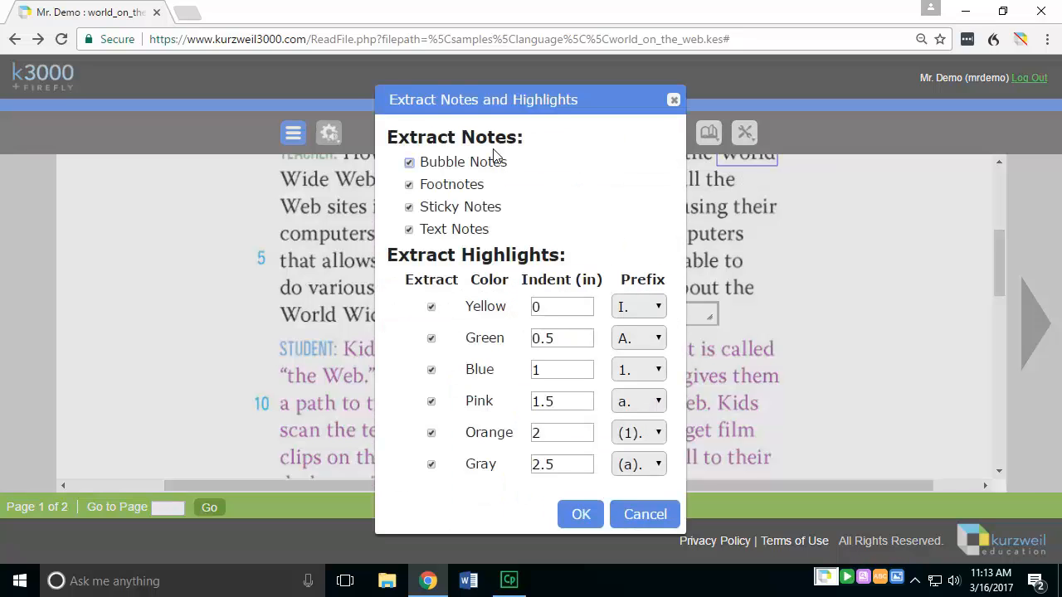
{"action": "mouse_move", "coordinate": [445, 172]}
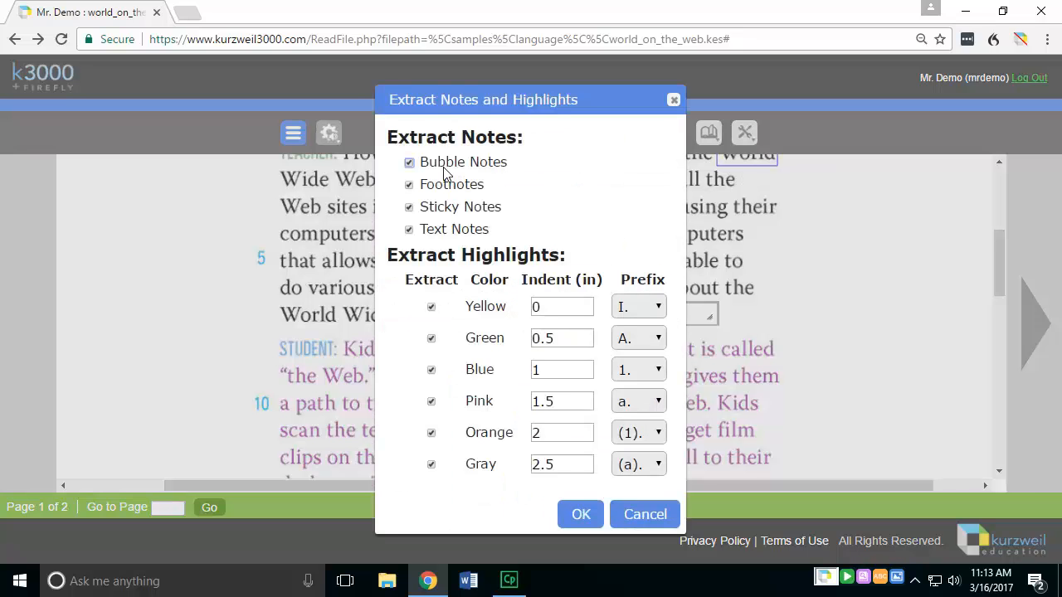
{"action": "mouse_move", "coordinate": [475, 238]}
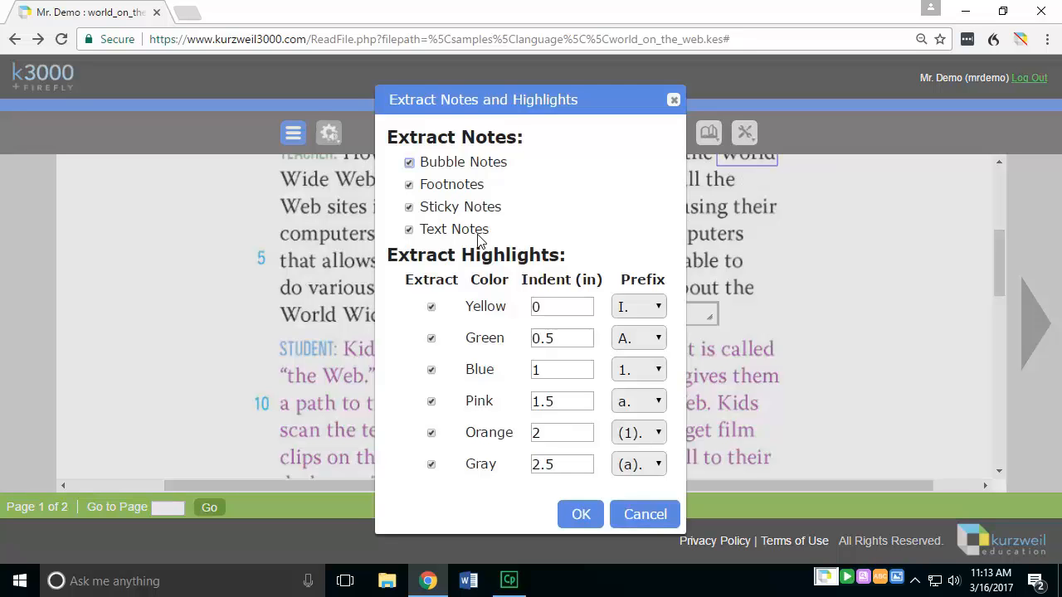
{"action": "mouse_move", "coordinate": [471, 187]}
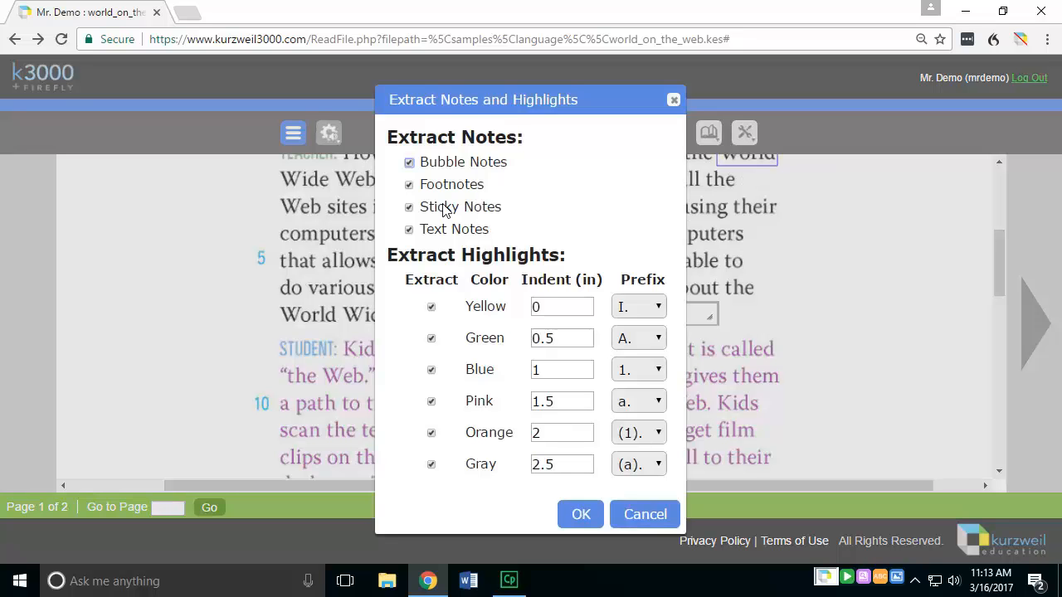
{"action": "mouse_move", "coordinate": [465, 236]}
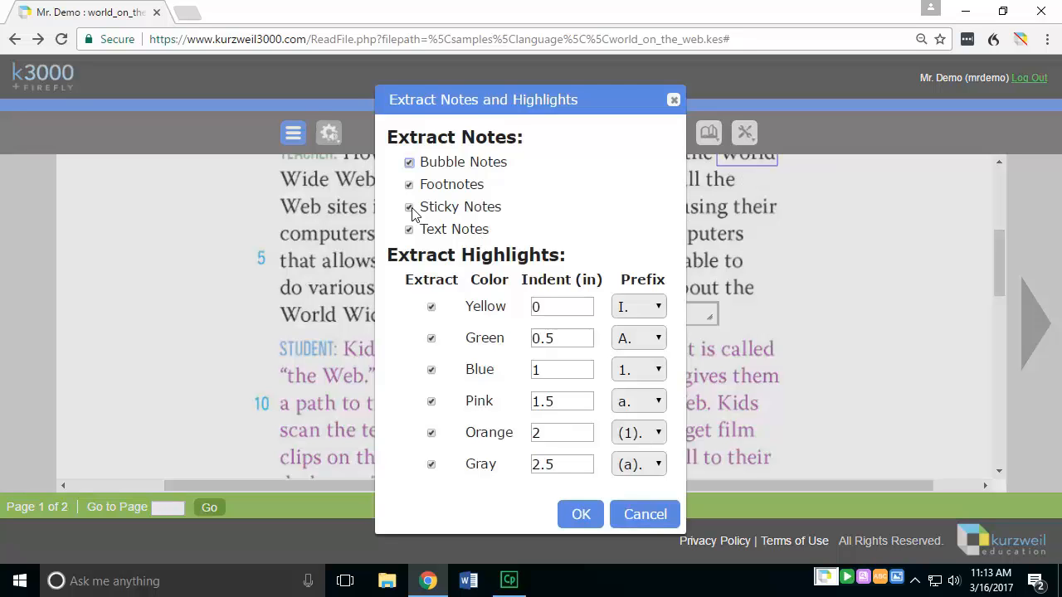
{"action": "left_click", "coordinate": [408, 206]}
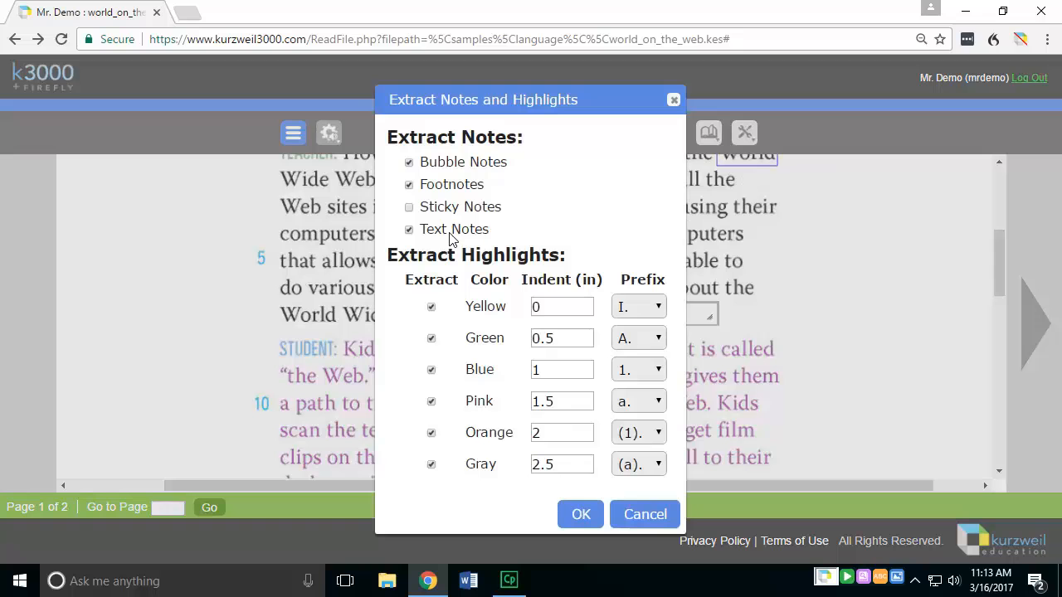
{"action": "left_click", "coordinate": [409, 206]}
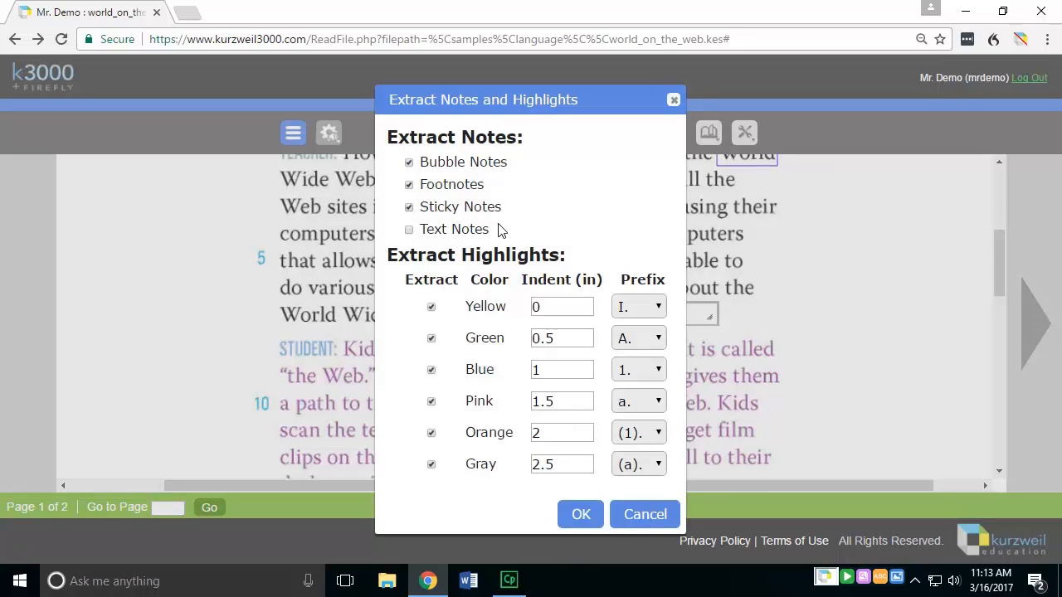
{"action": "left_click", "coordinate": [408, 229]}
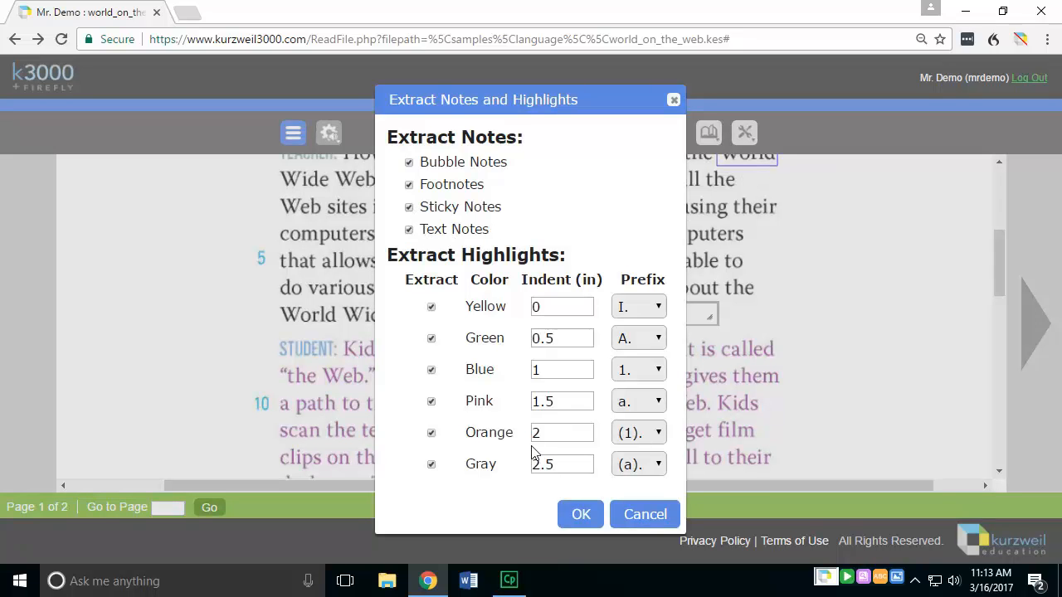
{"action": "left_click", "coordinate": [580, 514]}
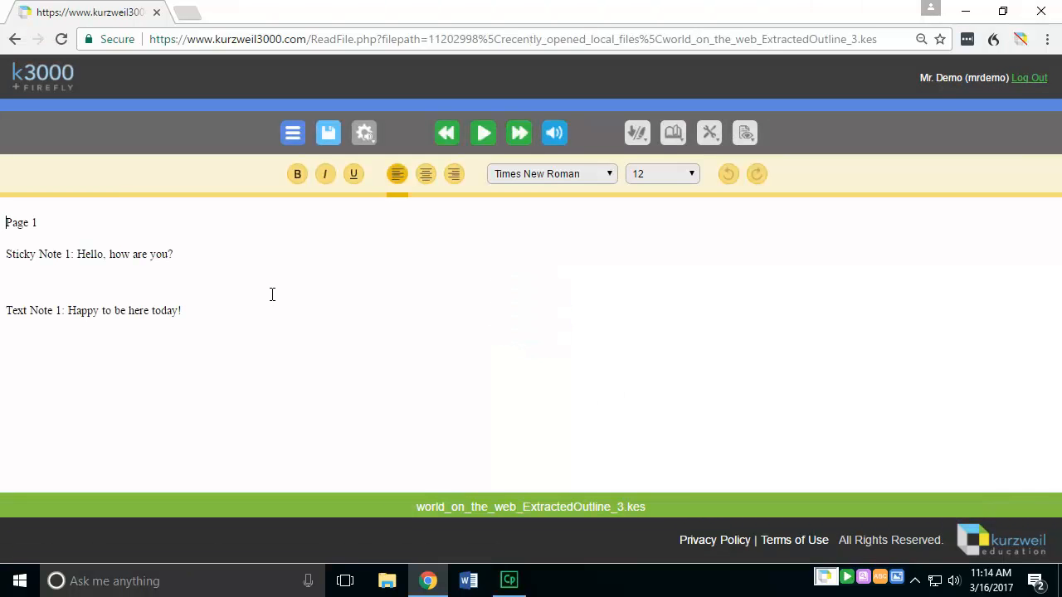
{"action": "mouse_move", "coordinate": [56, 271]}
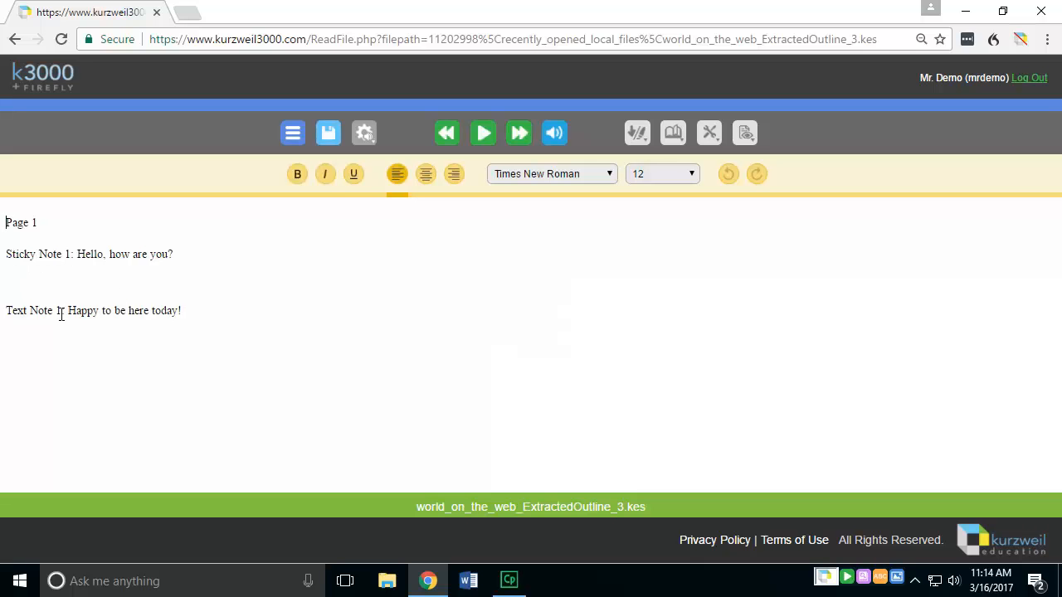
{"action": "mouse_move", "coordinate": [234, 382]}
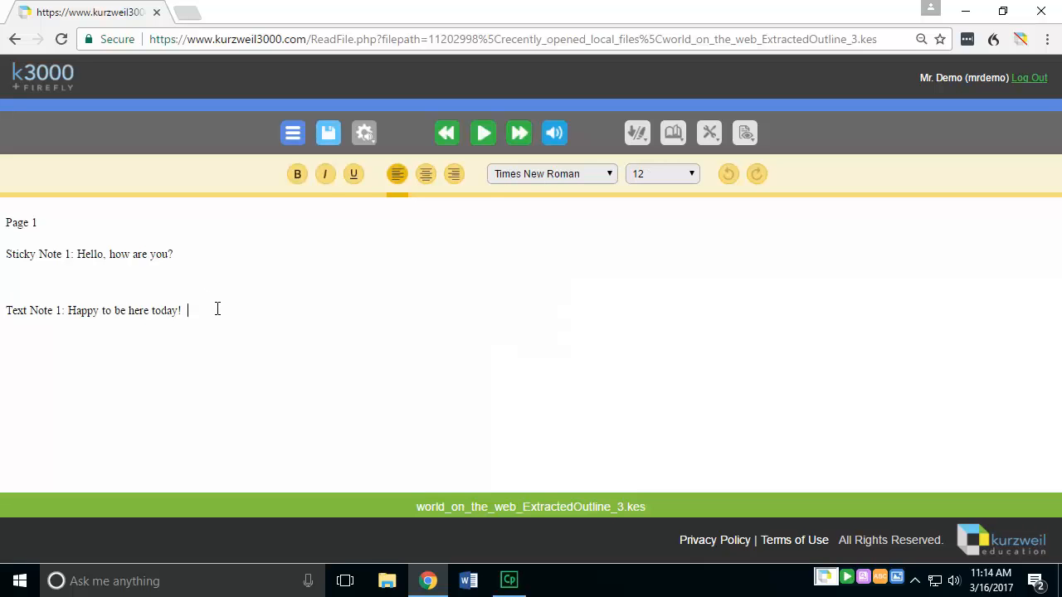
Step: Append 'Isn't this cool?' to the Text Note 1 line in the extracted outline
{"action": "type", "text": "Isn't this cool"}
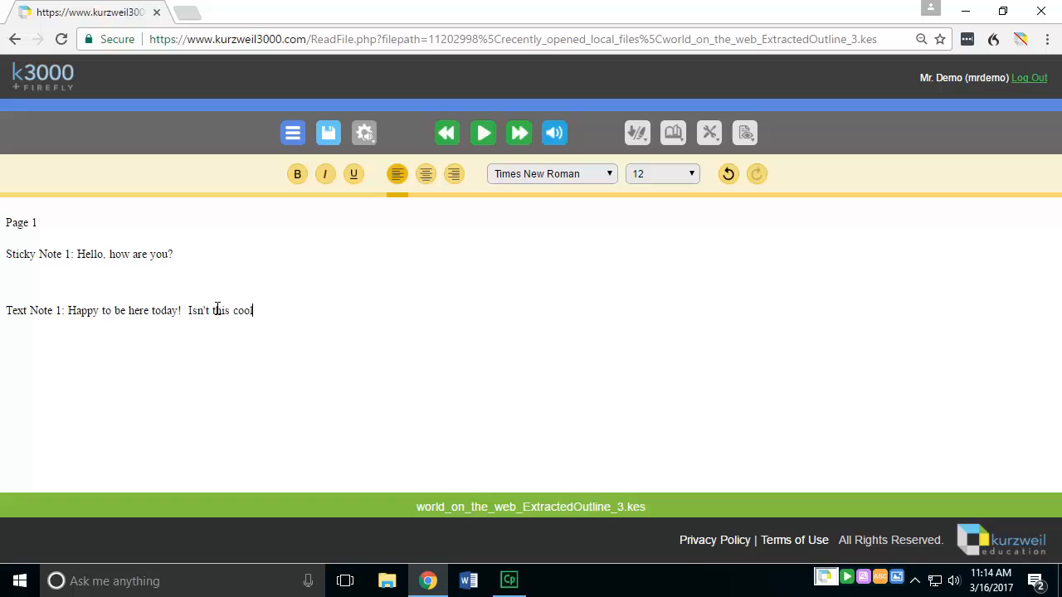
{"action": "type", "text": "?"}
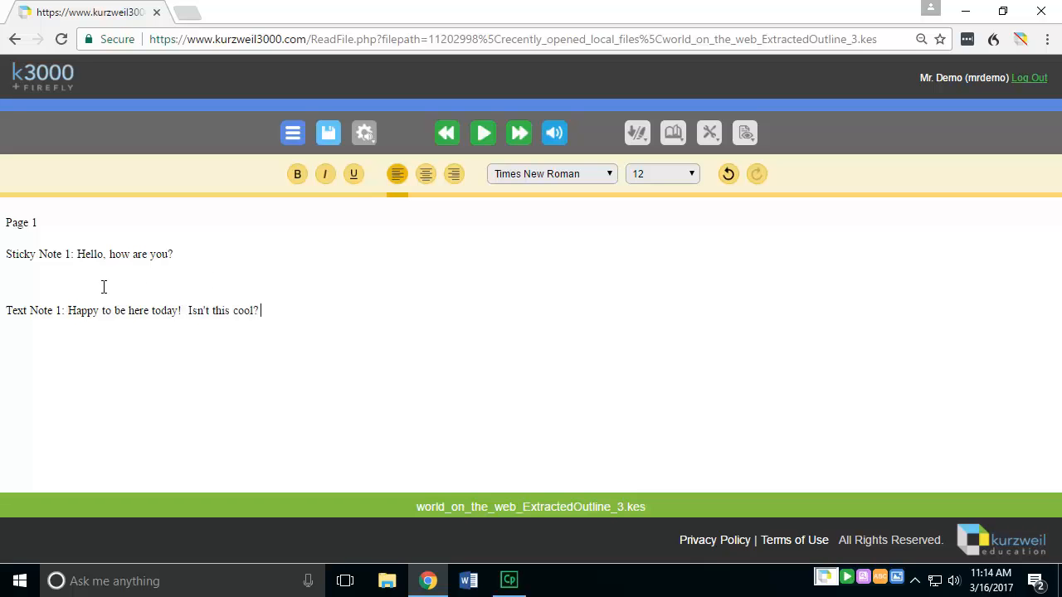
{"action": "mouse_move", "coordinate": [229, 287]}
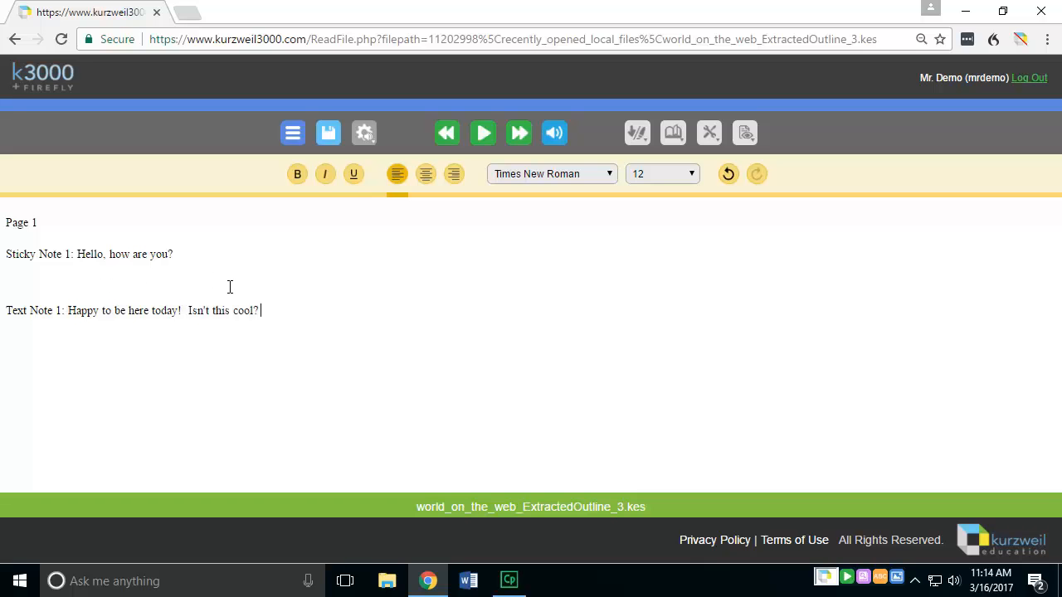
{"action": "mouse_move", "coordinate": [371, 343]}
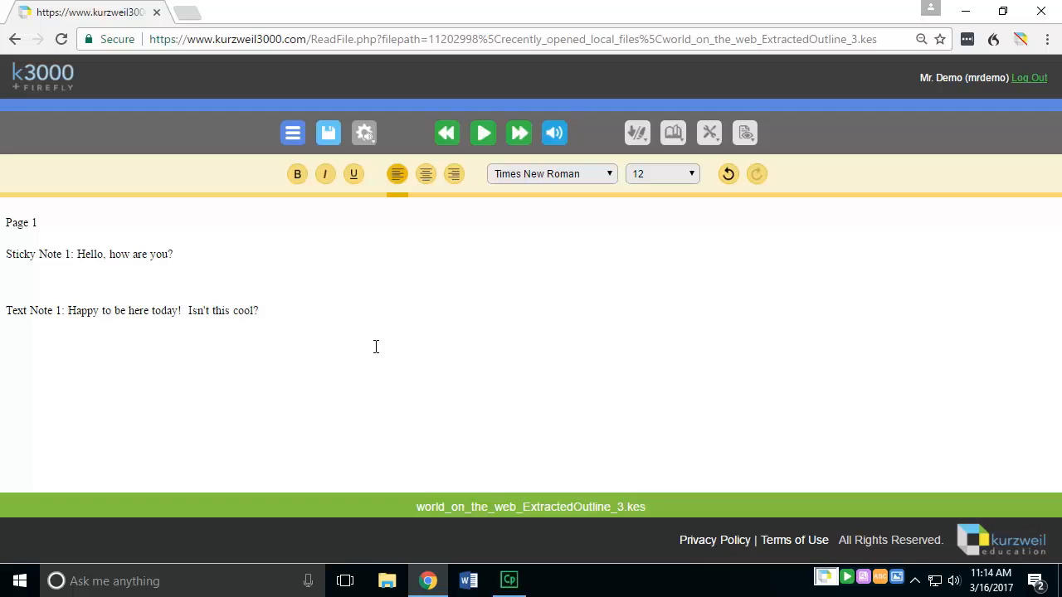
{"action": "left_click", "coordinate": [261, 310]}
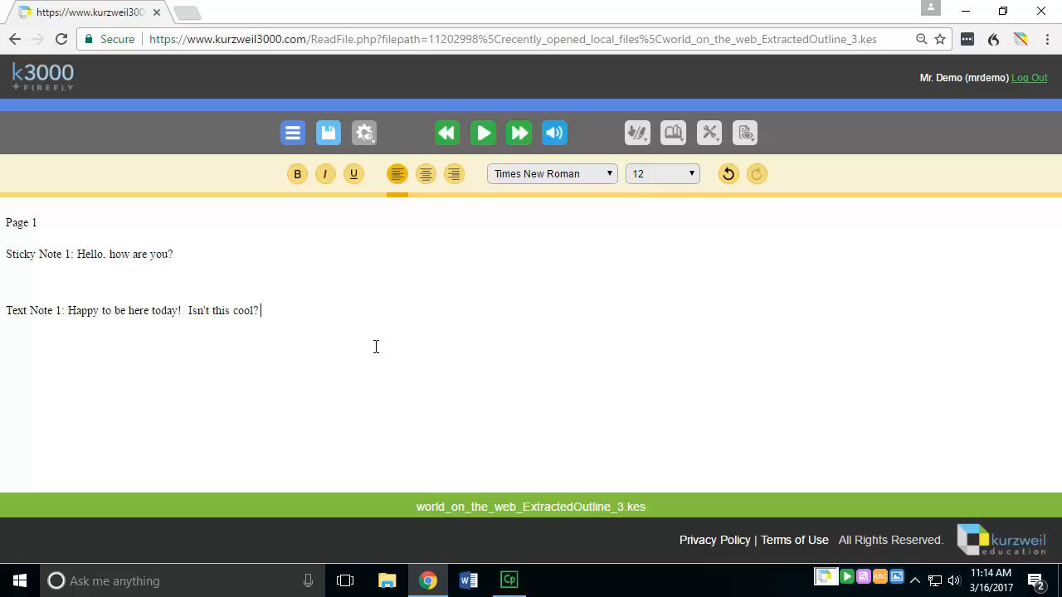
{"action": "mouse_move", "coordinate": [33, 56]}
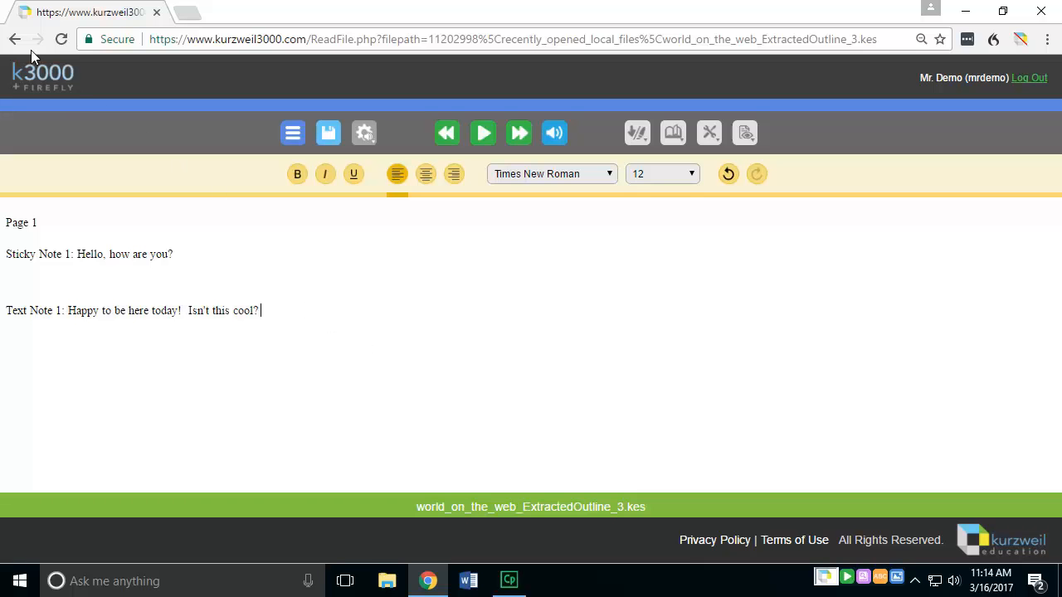
{"action": "mouse_move", "coordinate": [15, 39]}
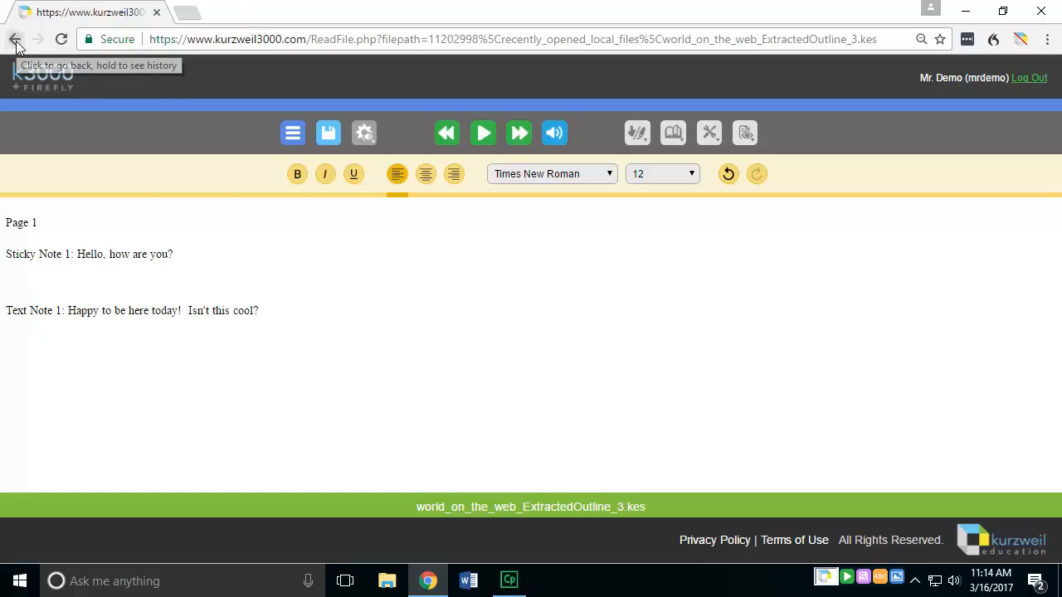
Step: Leave the outline page without saving to return to World on the Web
{"action": "left_click", "coordinate": [15, 39]}
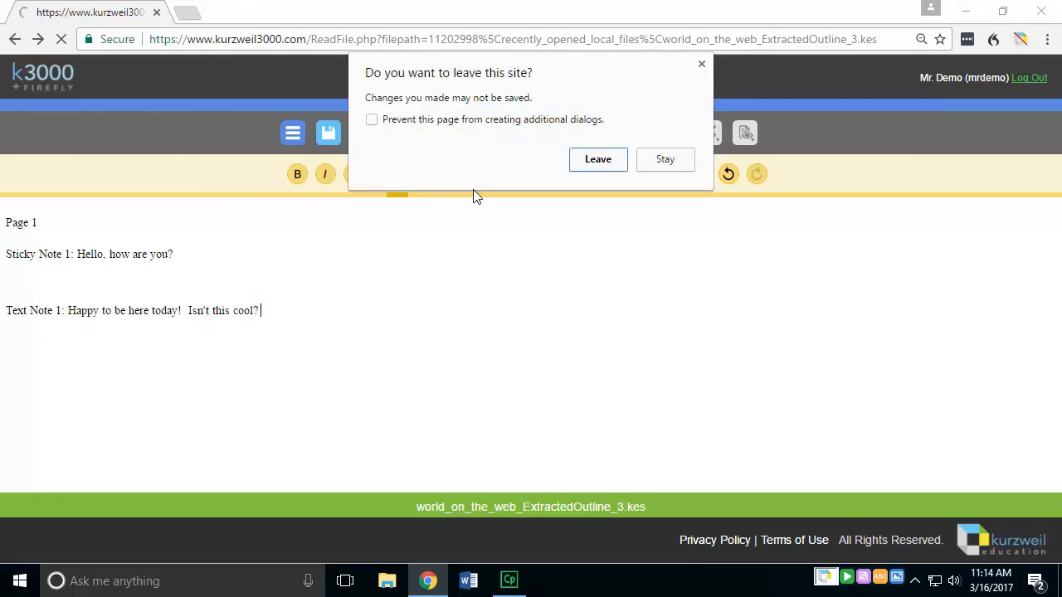
{"action": "mouse_move", "coordinate": [568, 179]}
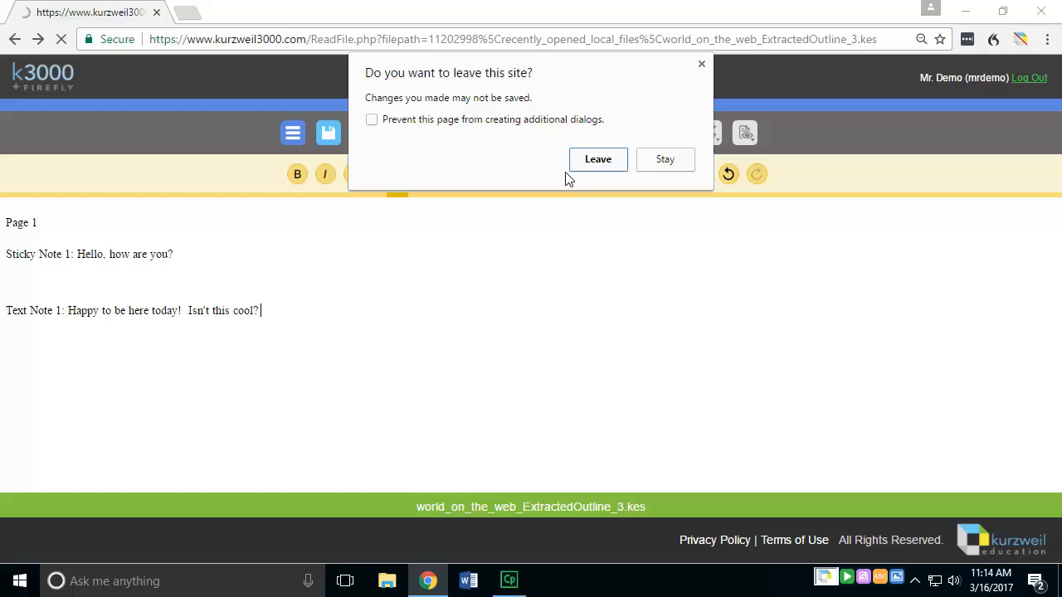
{"action": "mouse_move", "coordinate": [594, 170]}
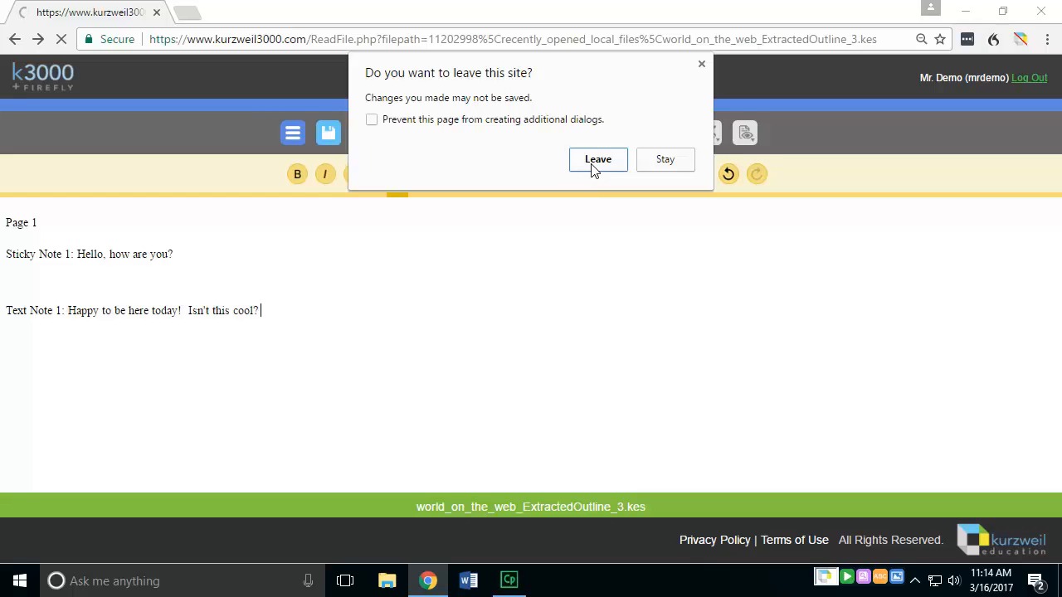
{"action": "left_click", "coordinate": [598, 159]}
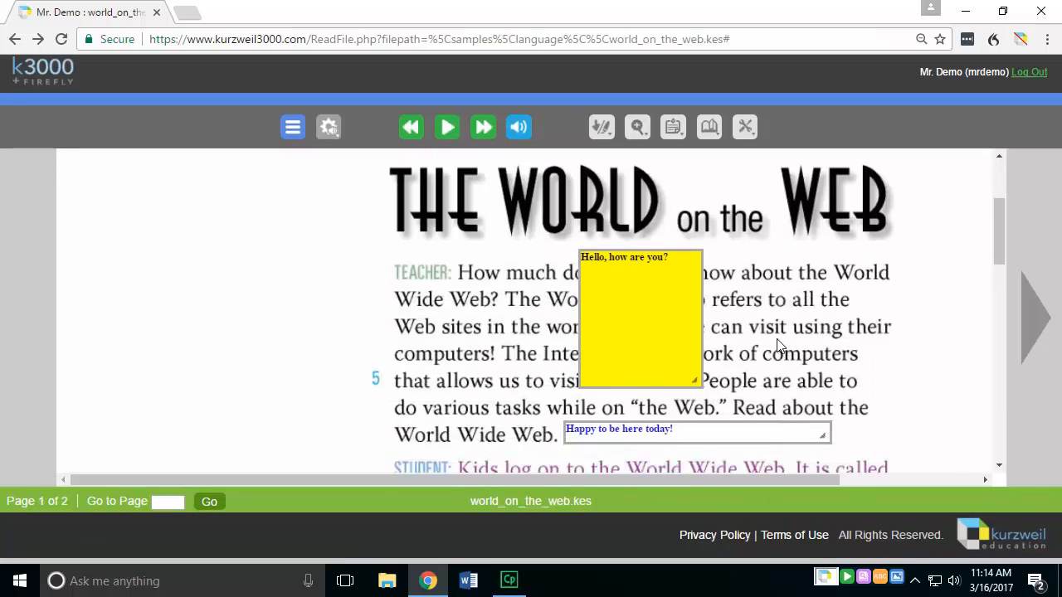
Step: Turn on the Delete option from the Notes toolbar menu
{"action": "scroll", "scroll_direction": "down", "scroll_amount": 3}
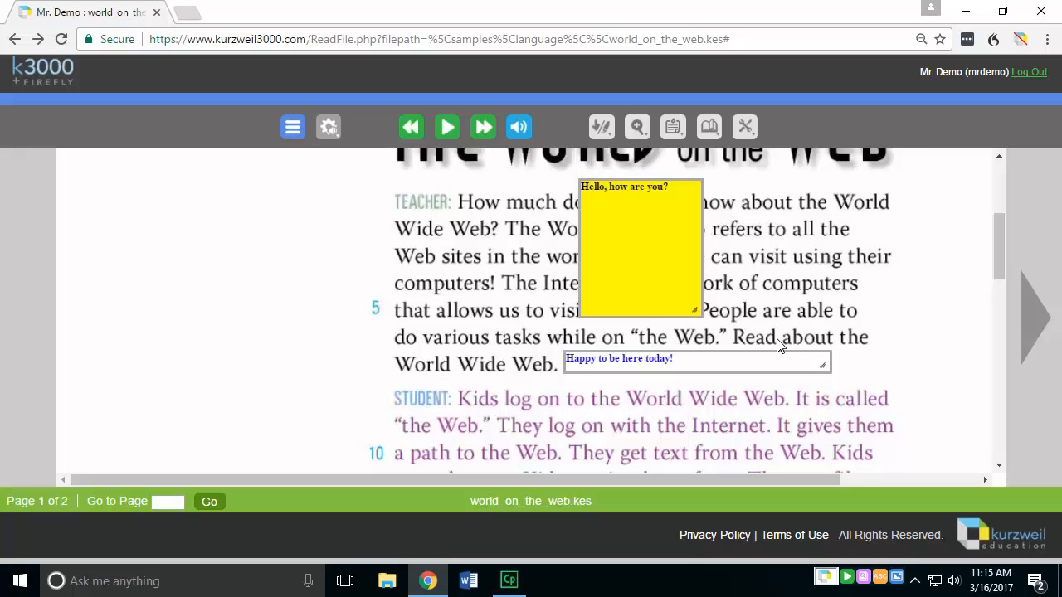
{"action": "left_click", "coordinate": [673, 127]}
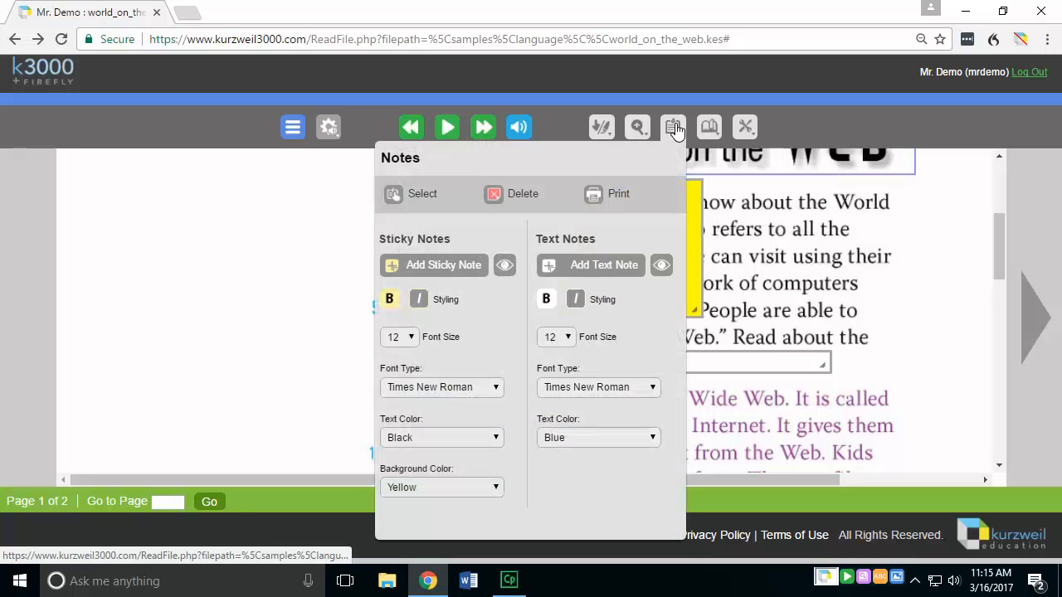
{"action": "left_click", "coordinate": [673, 127]}
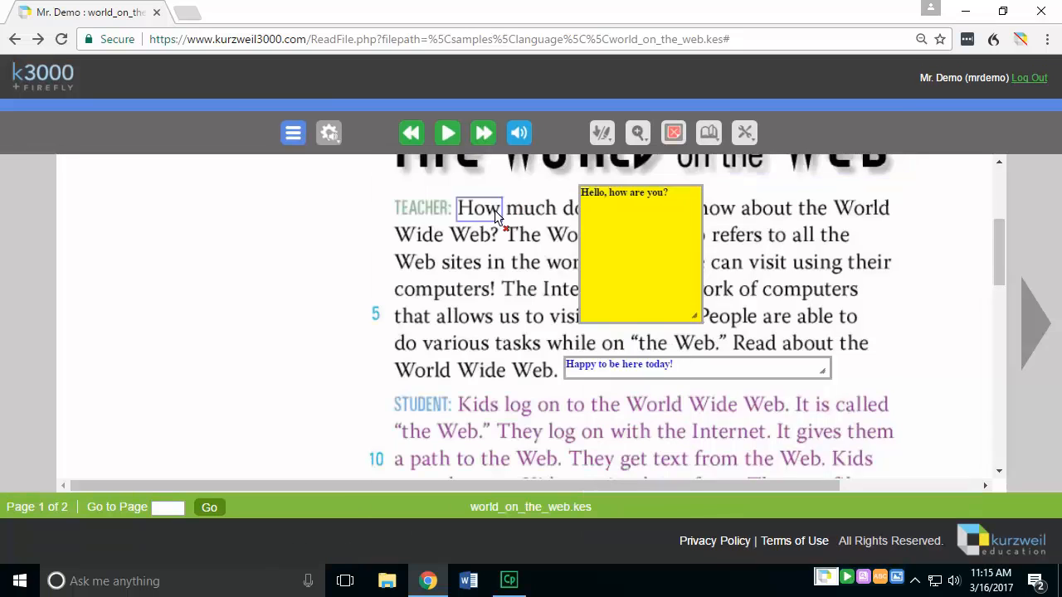